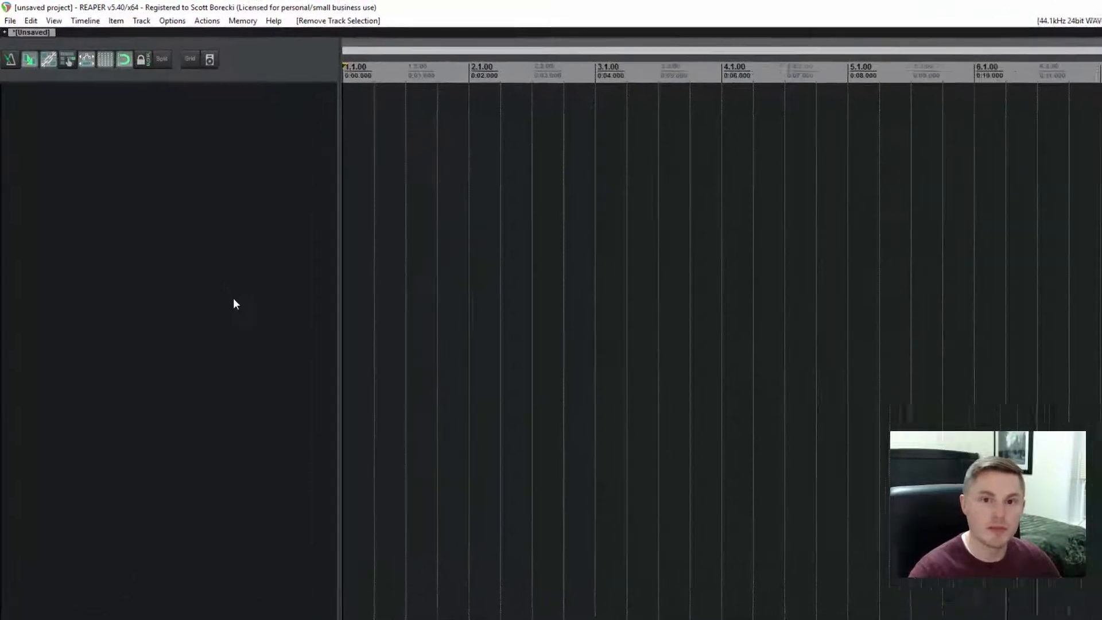
- Bring up the File menu to reach the saved project templates
left_click(10, 21)
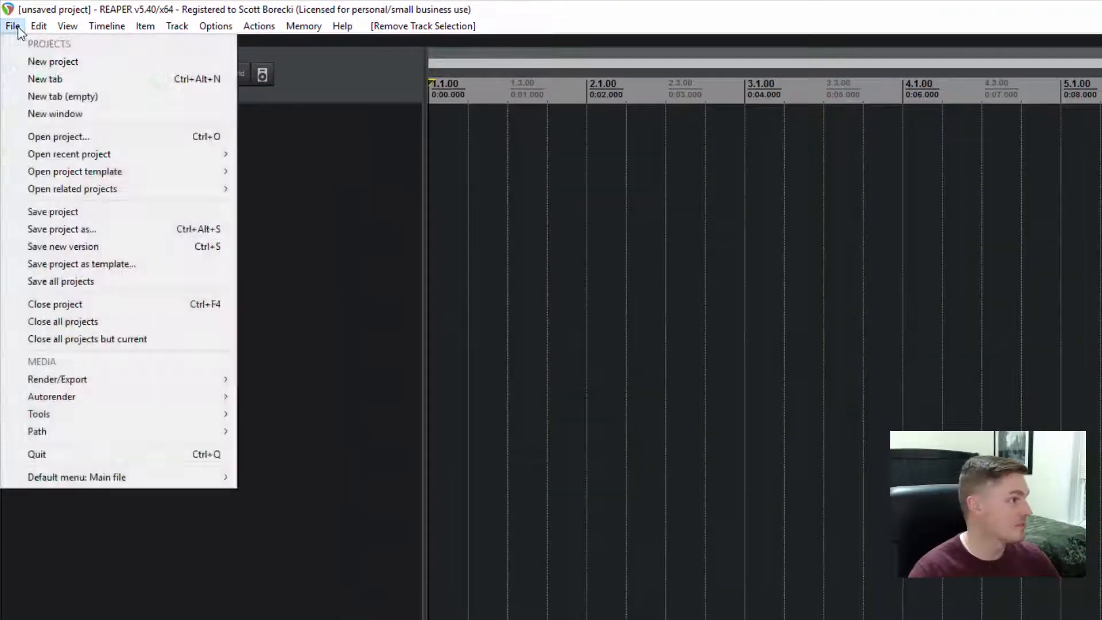
mouse_move(71, 189)
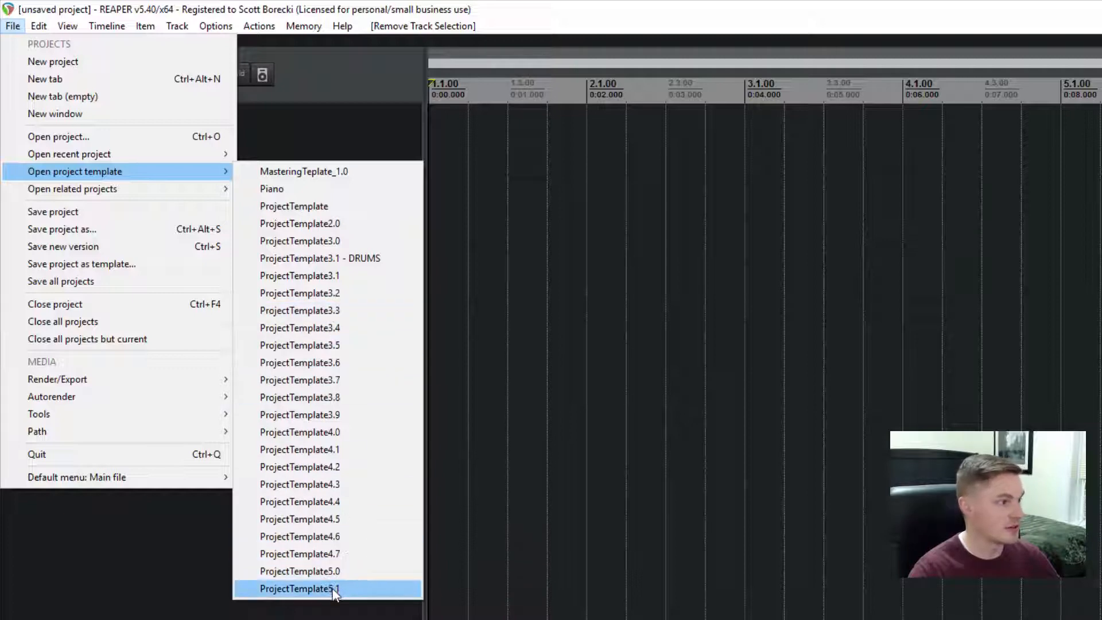
mouse_move(325, 598)
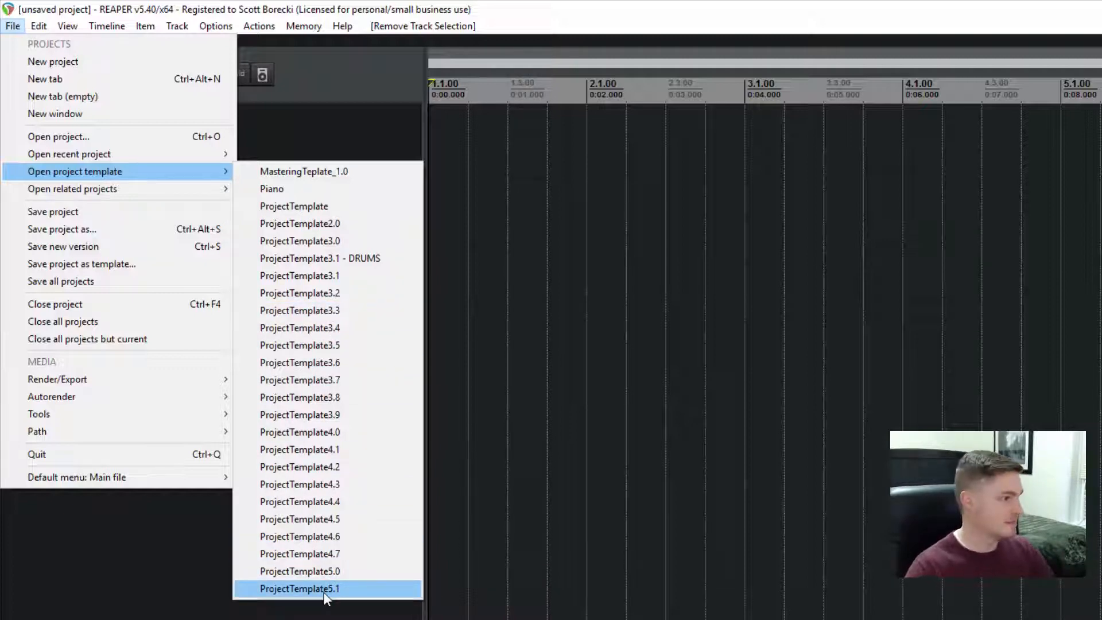
- Load ProjectTemplate5.1 so the session fills with REF, BUSSES and effect folder tracks
left_click(300, 587)
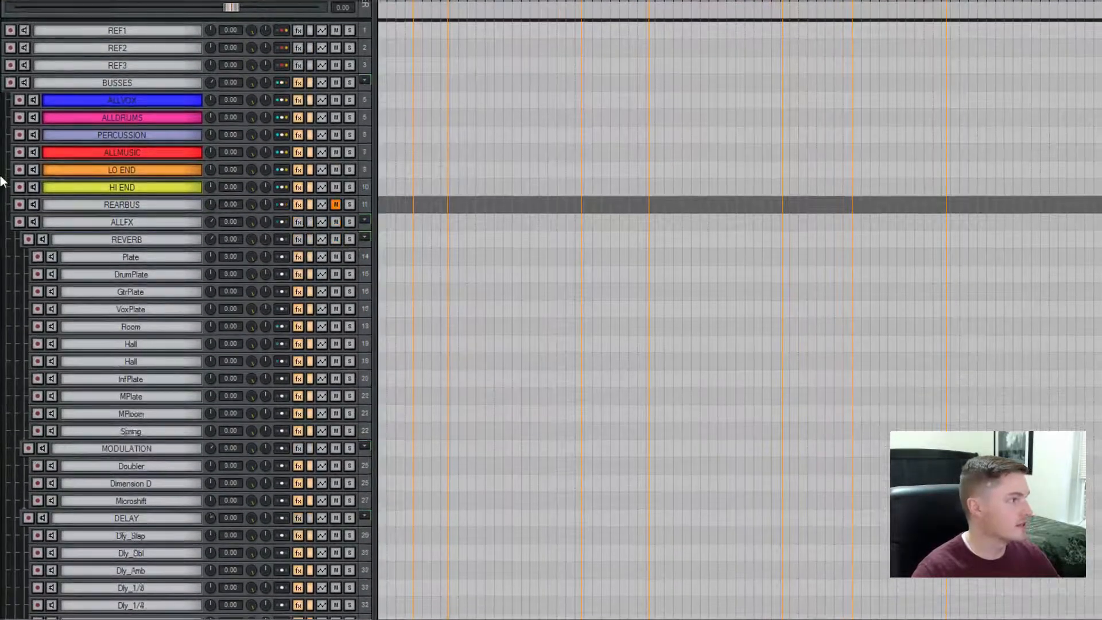
scroll("down", 3)
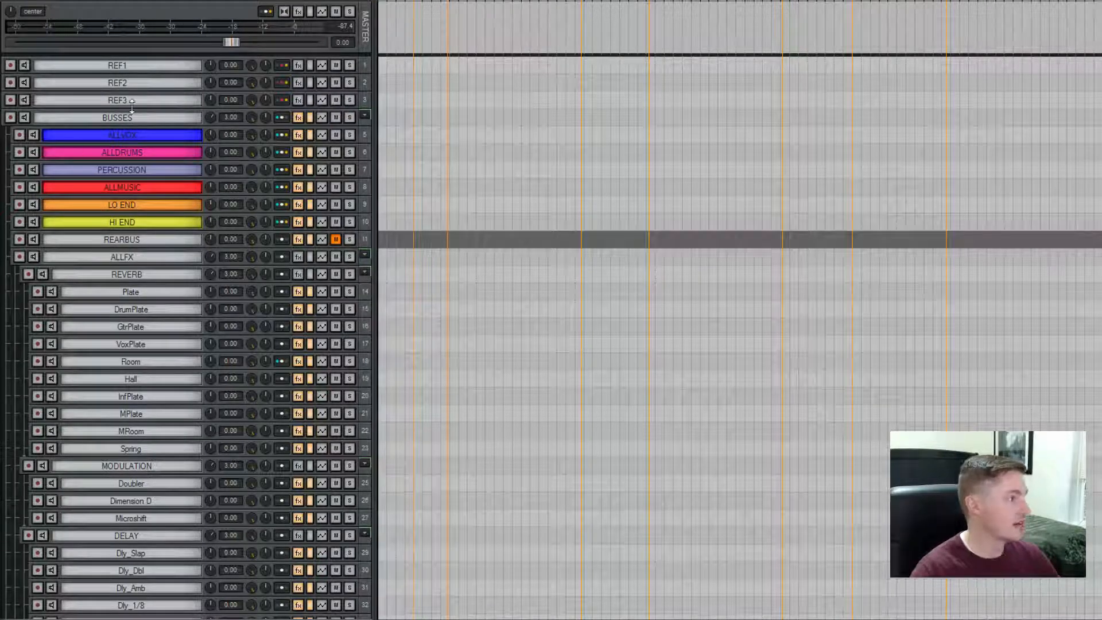
mouse_move(135, 100)
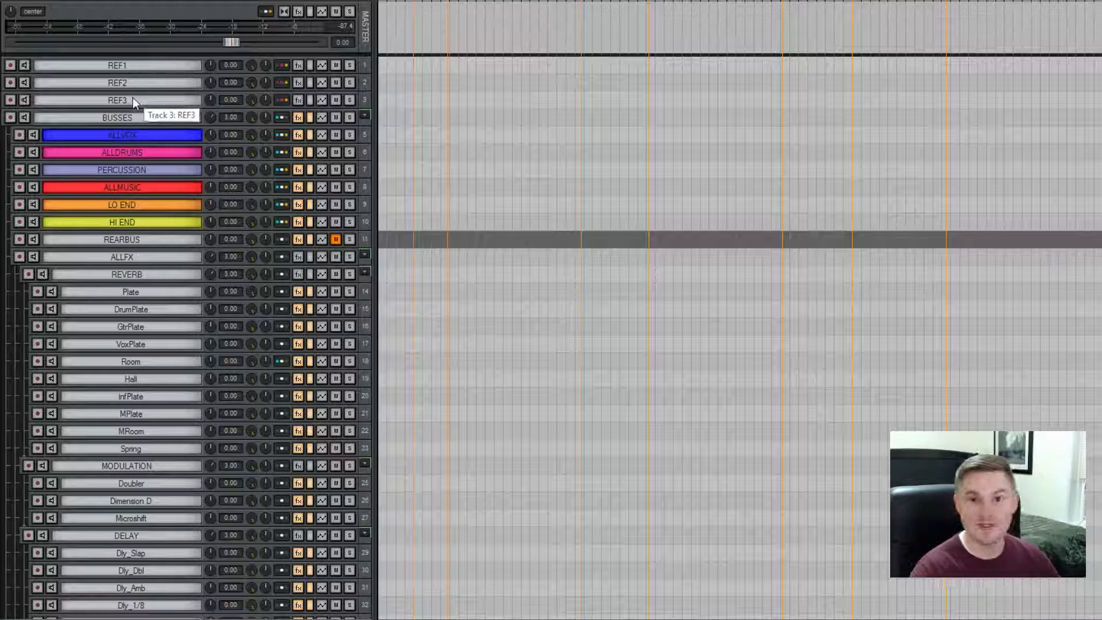
mouse_move(118, 123)
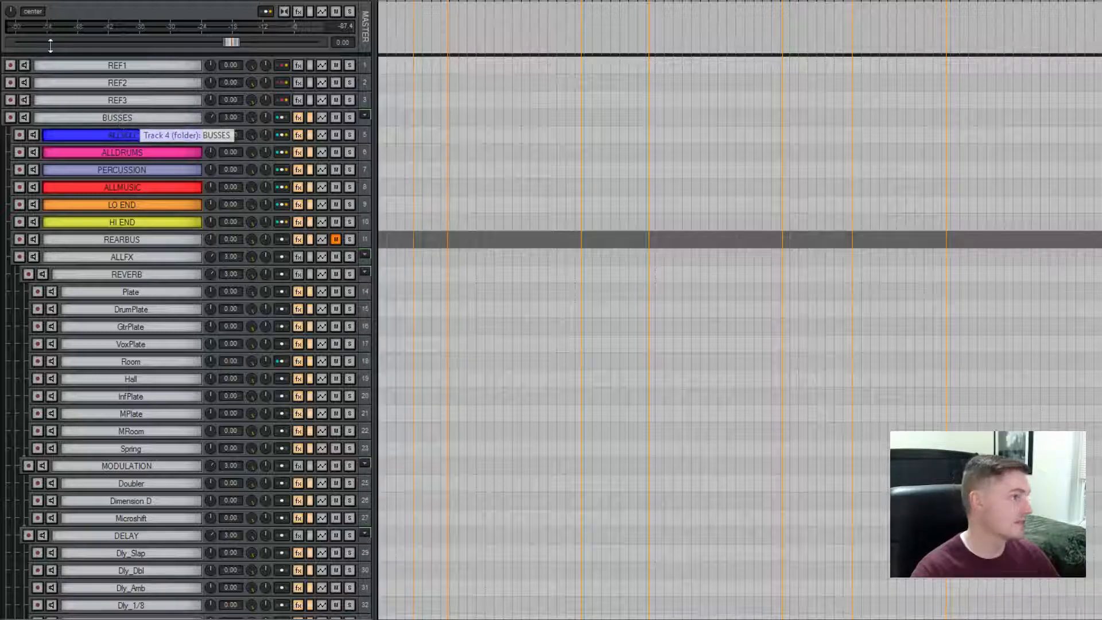
mouse_move(121, 134)
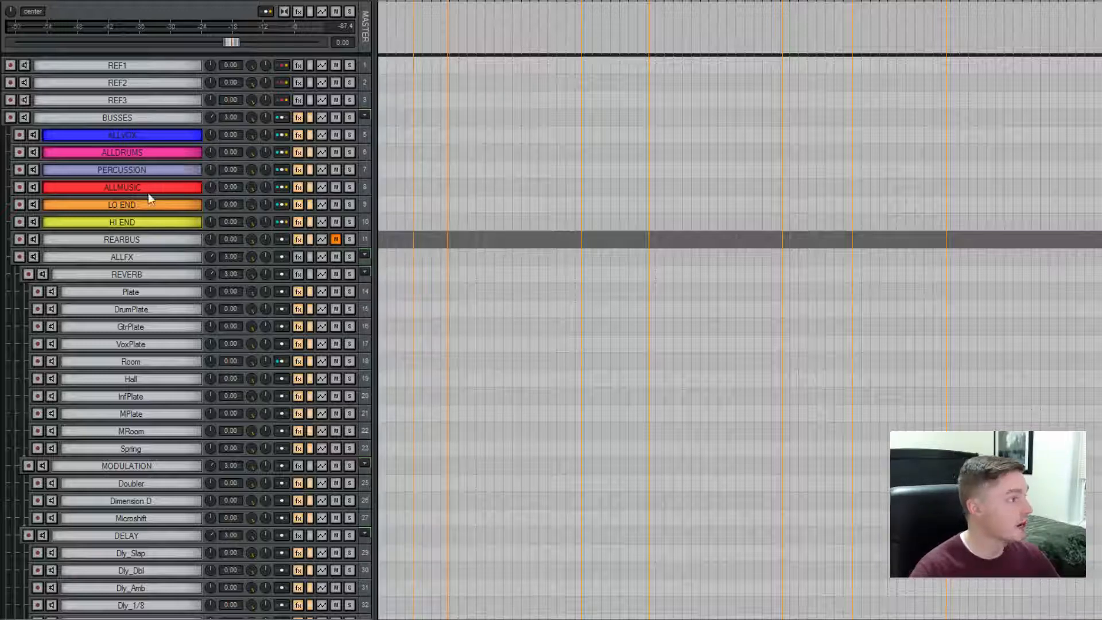
mouse_move(130, 229)
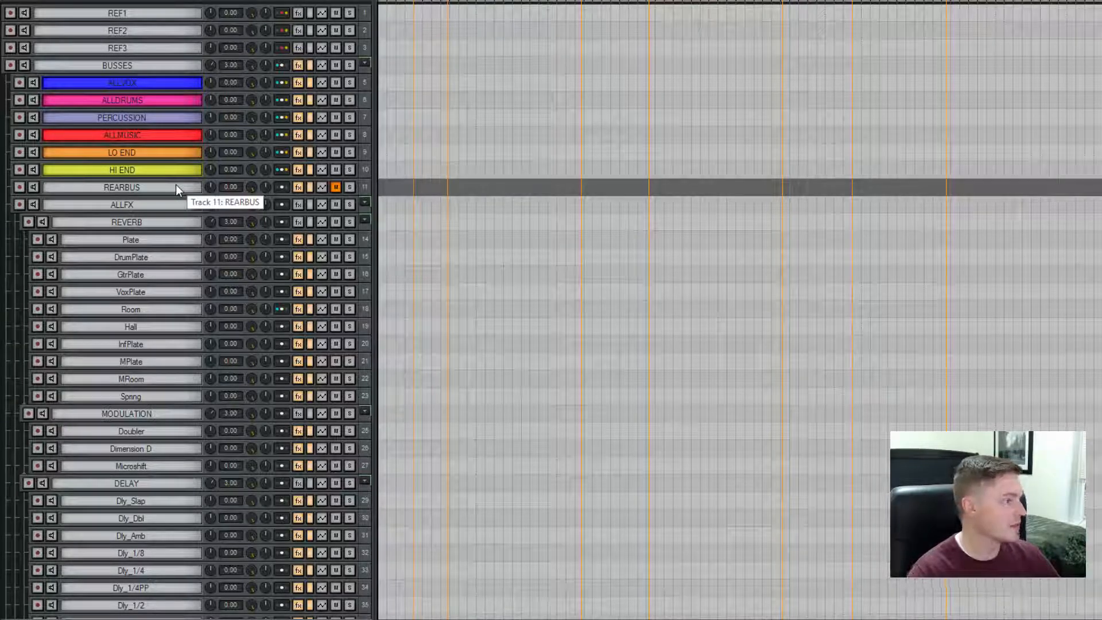
mouse_move(156, 224)
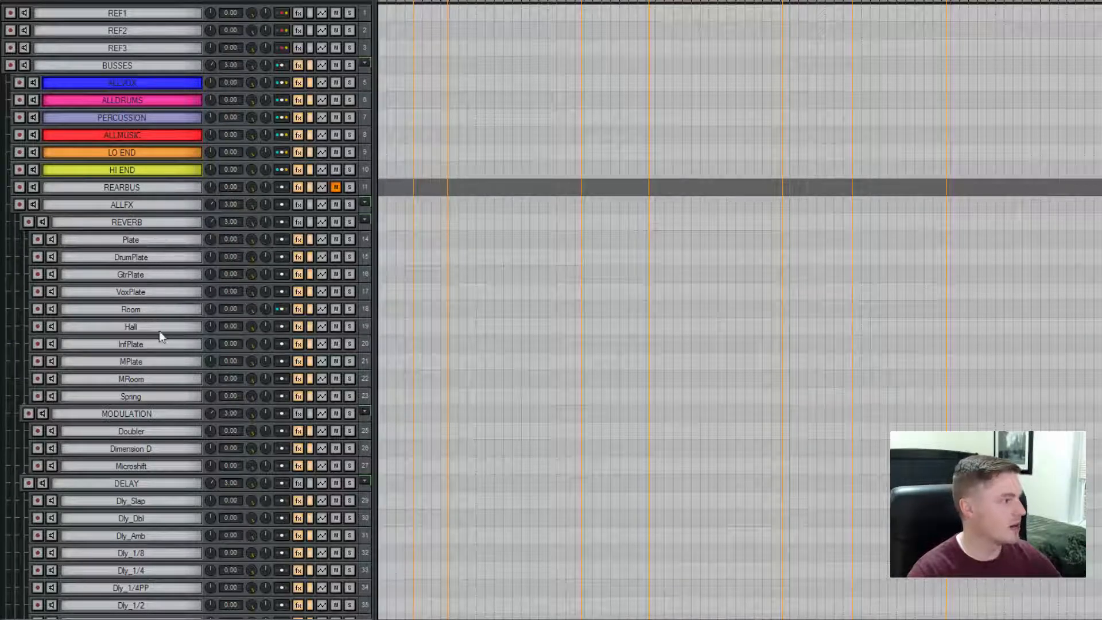
mouse_move(4, 372)
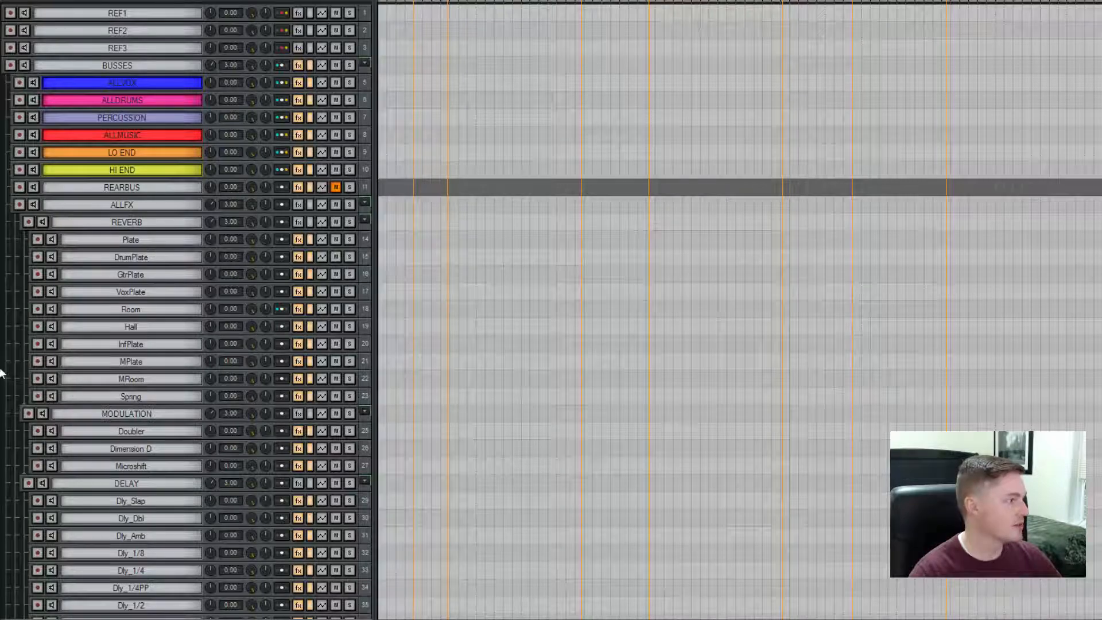
scroll("down", 3)
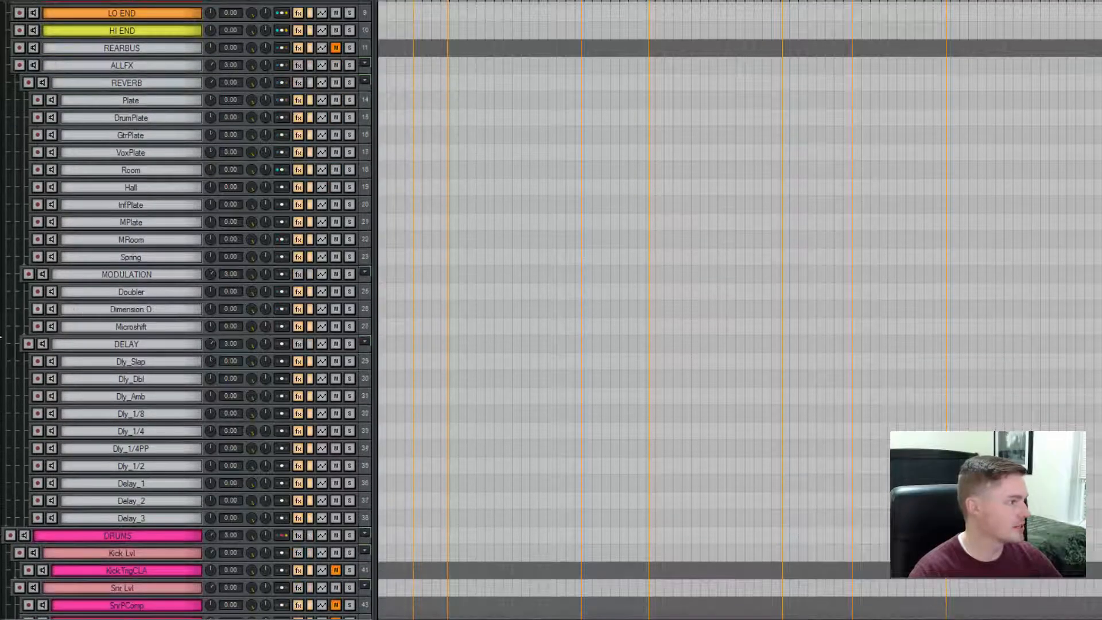
scroll("down", 3)
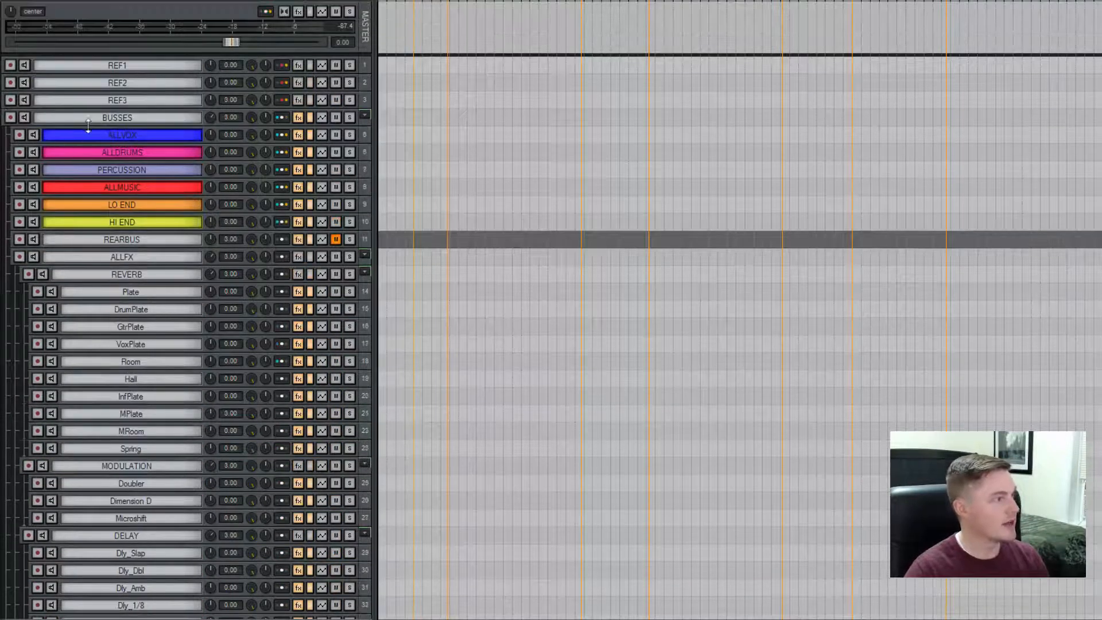
mouse_move(120, 152)
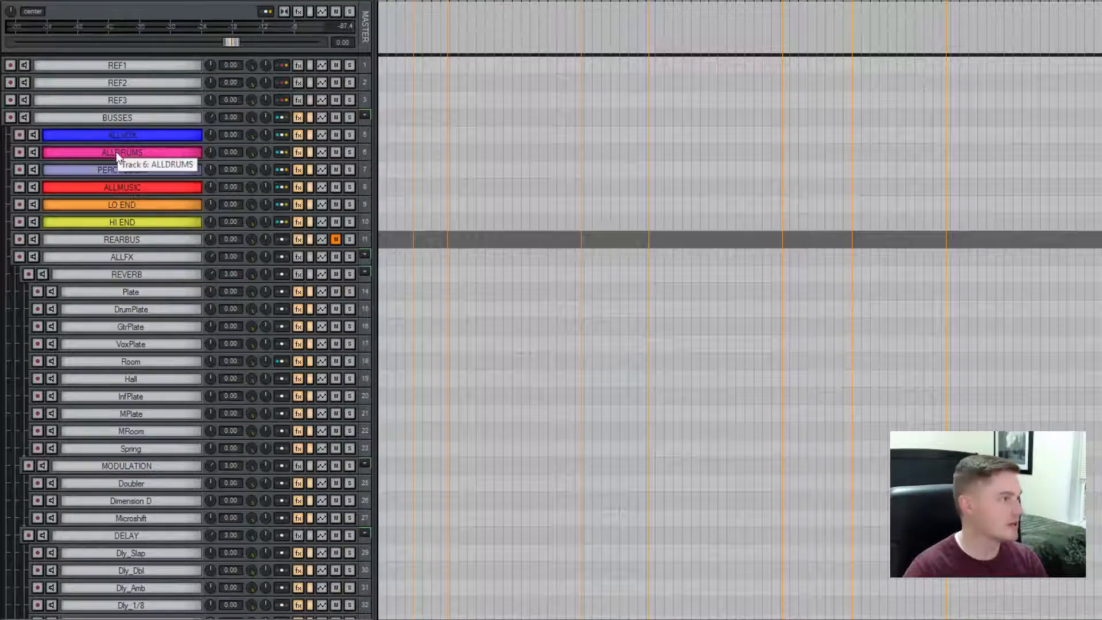
scroll("down", 3)
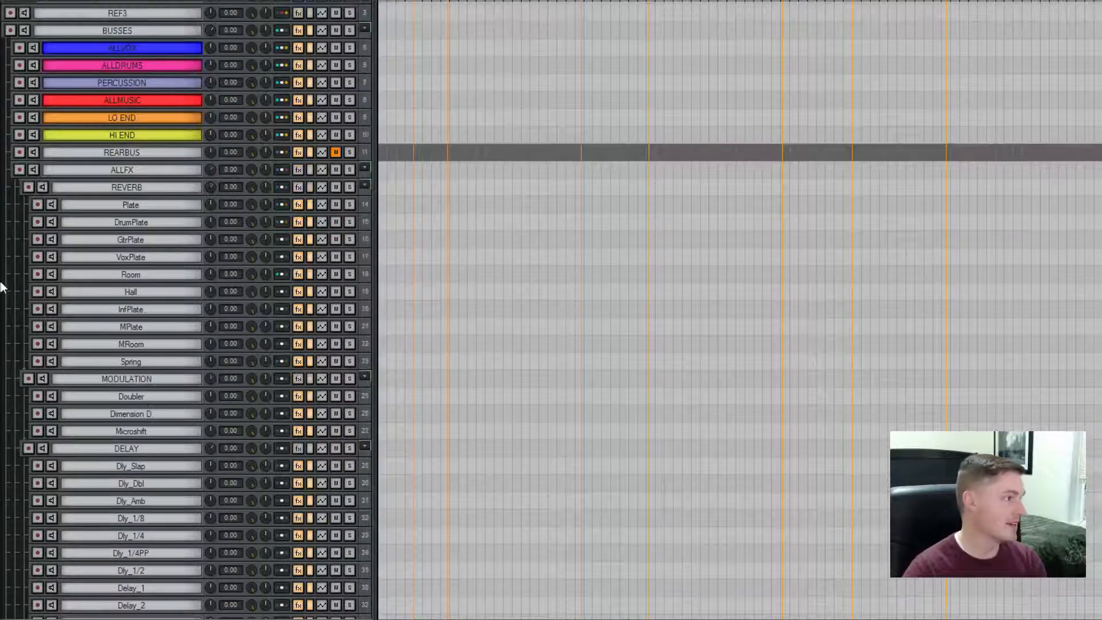
scroll("down", 3)
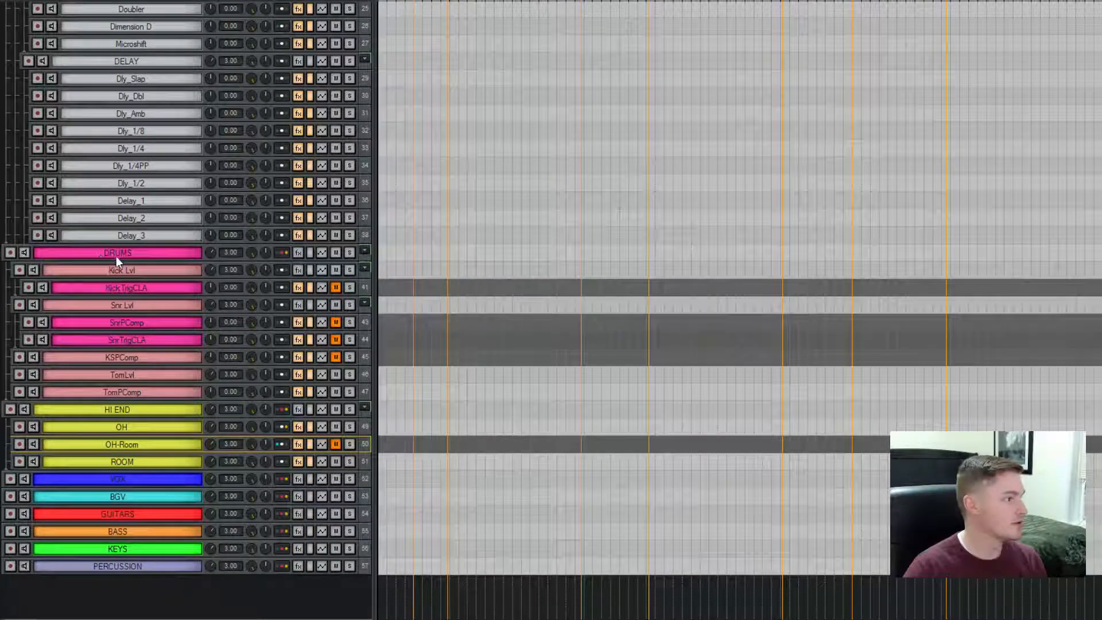
mouse_move(137, 531)
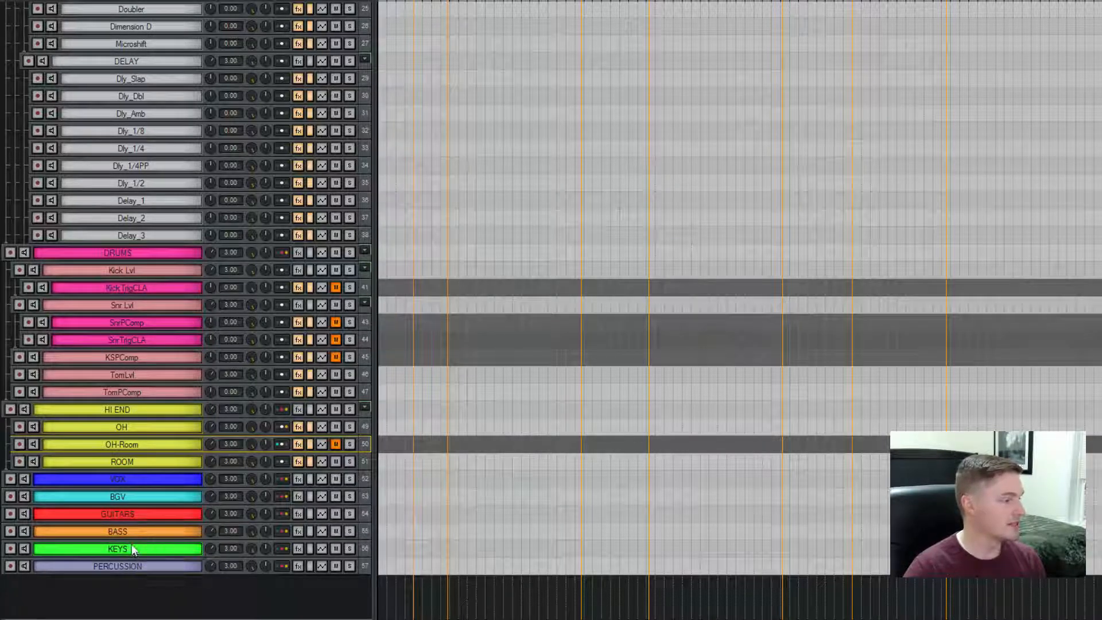
mouse_move(130, 517)
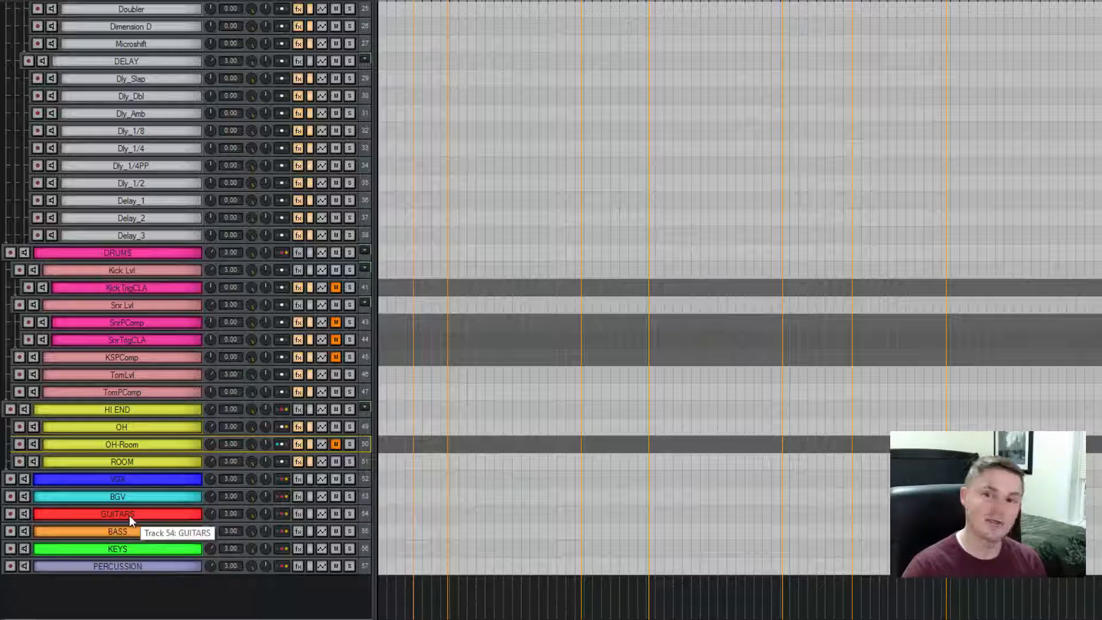
mouse_move(123, 480)
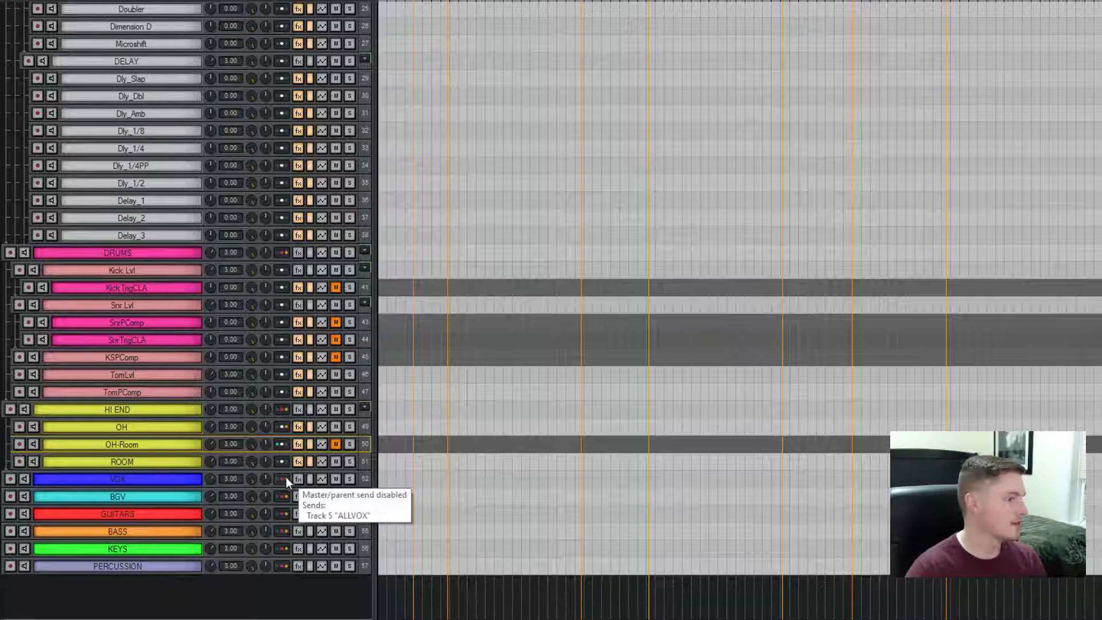
left_click(287, 478)
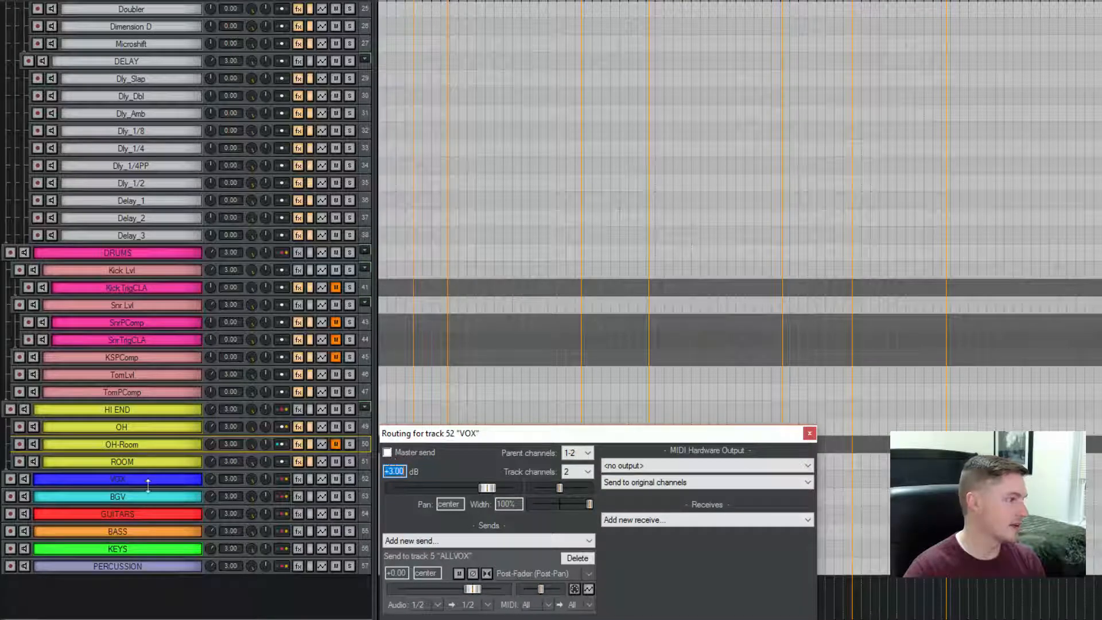
left_click(809, 433)
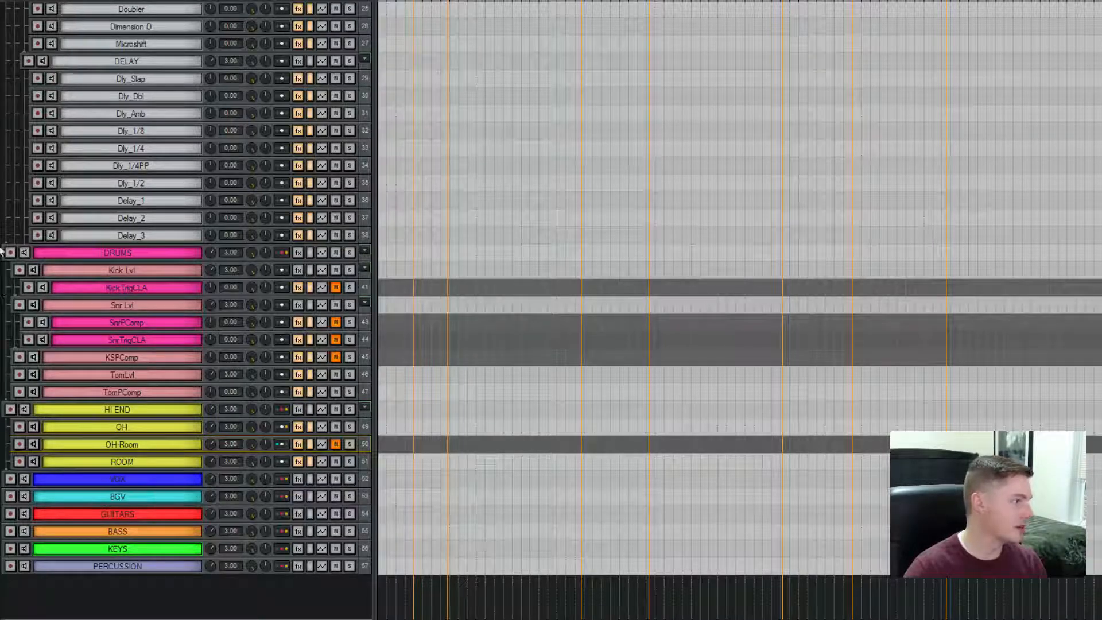
mouse_move(130, 481)
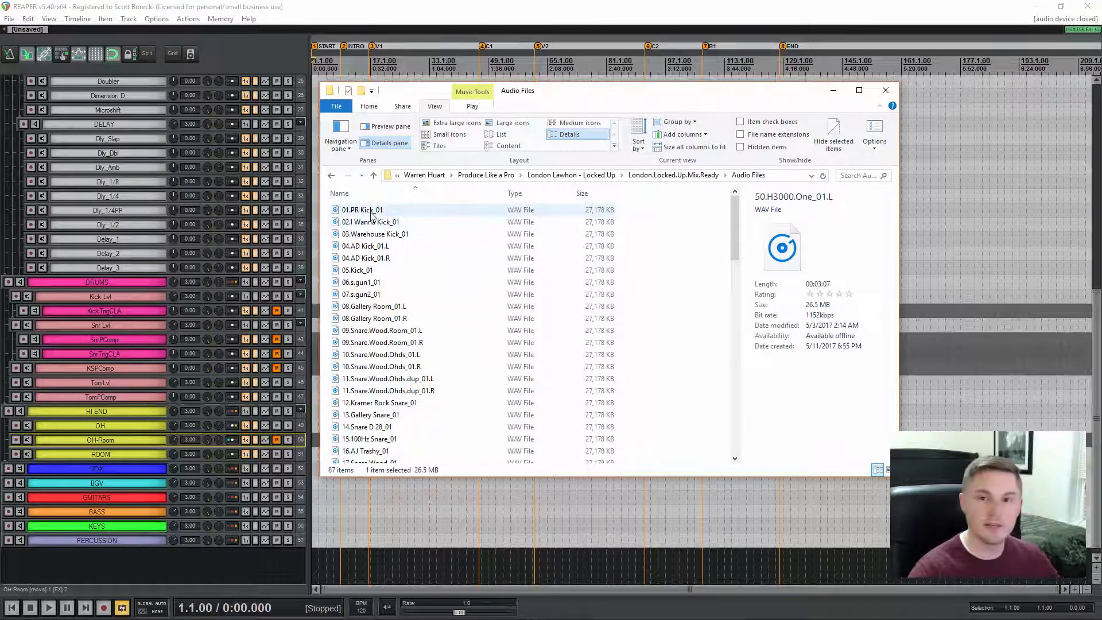
mouse_move(365, 222)
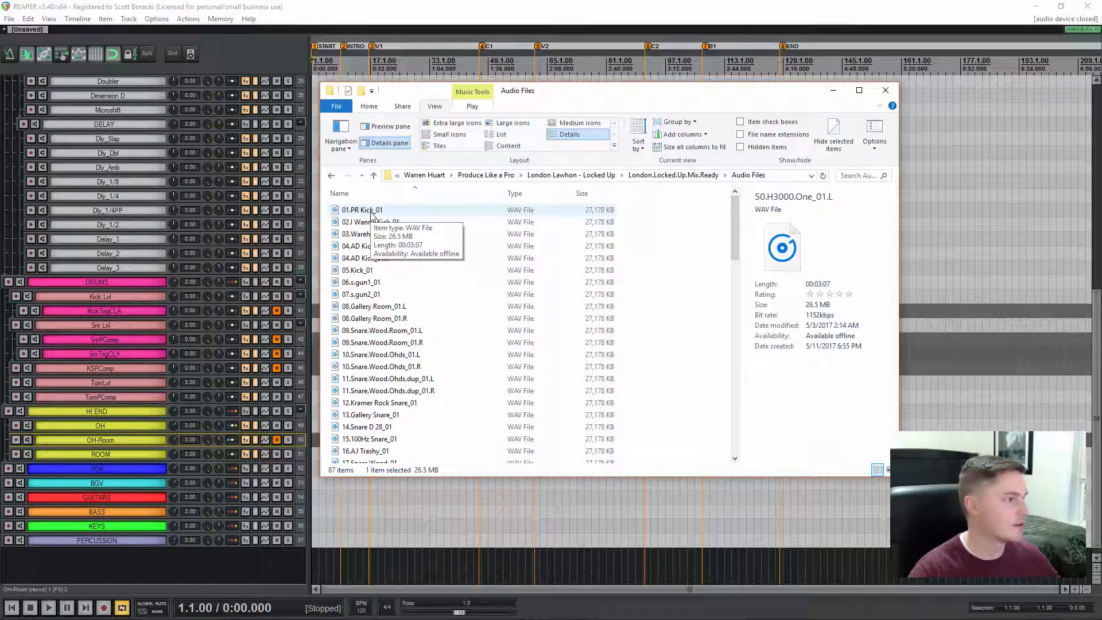
- Select all 87 WAV stems in the Audio Files folder
scroll("down", 3)
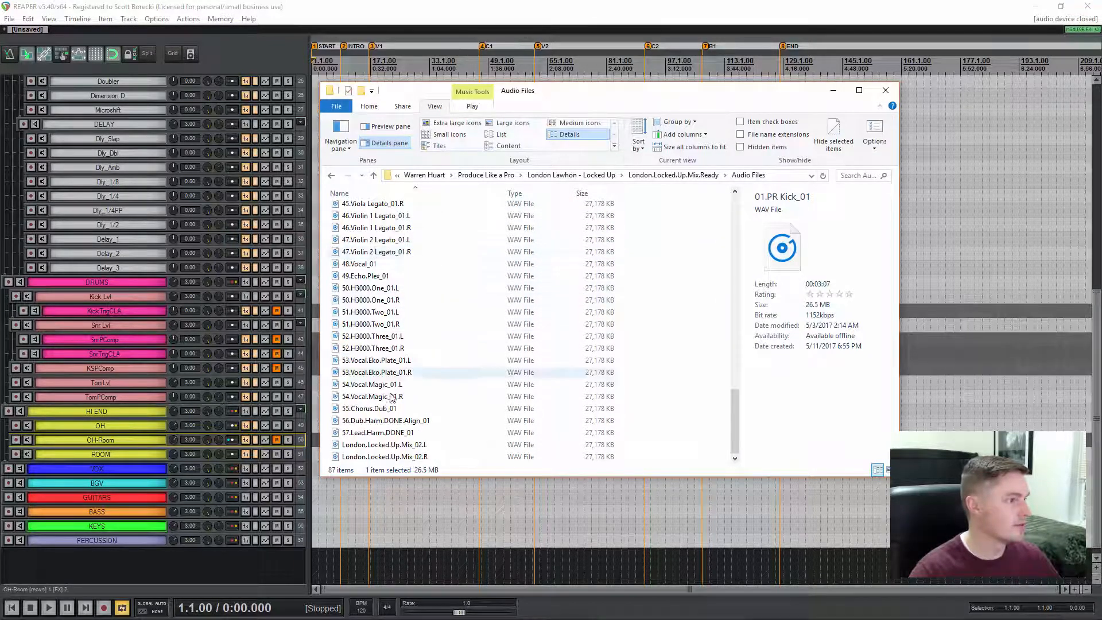
key("ctrl+a")
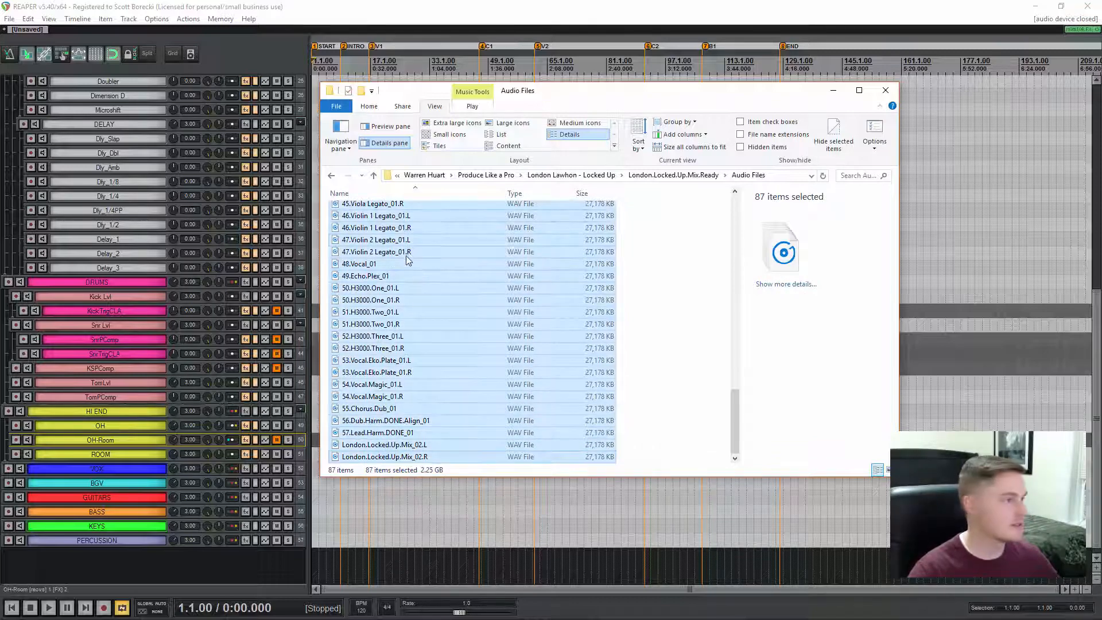
mouse_move(383, 216)
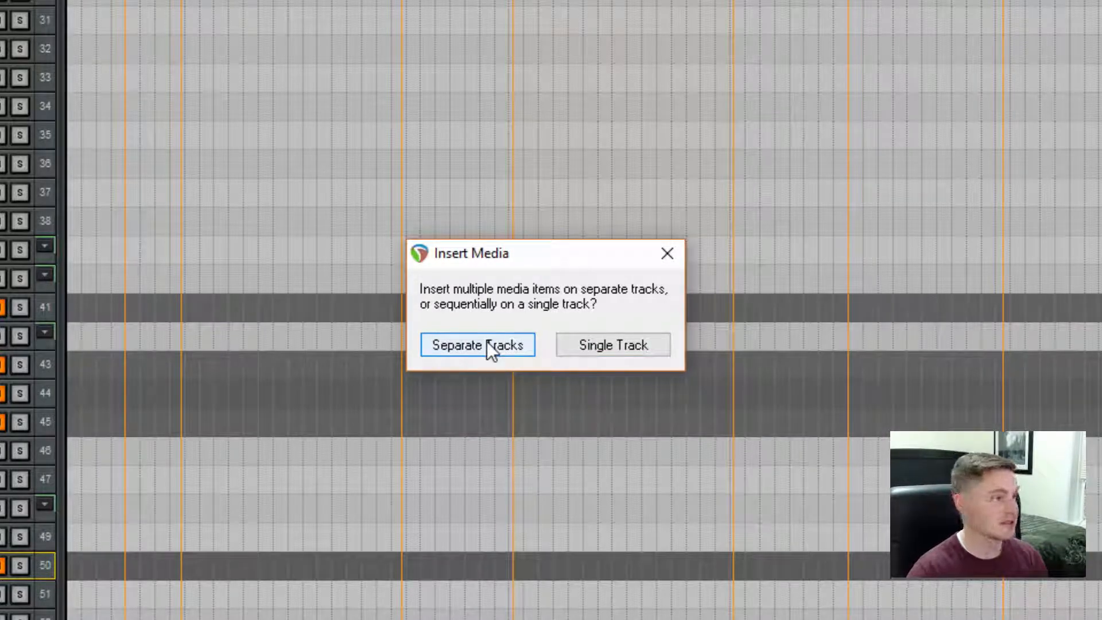
- Insert the dropped WAV files as separate tracks, one per file
left_click(477, 345)
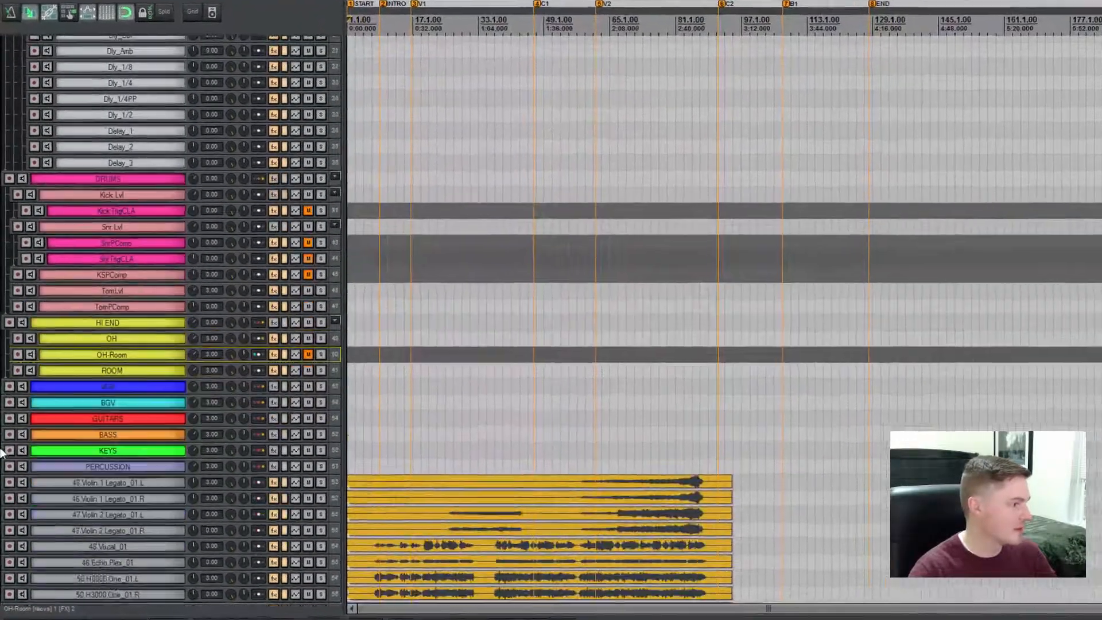
- Move drum stems 01–27 into the DRUMS folder above the Kick Lvl track
scroll("down", 3)
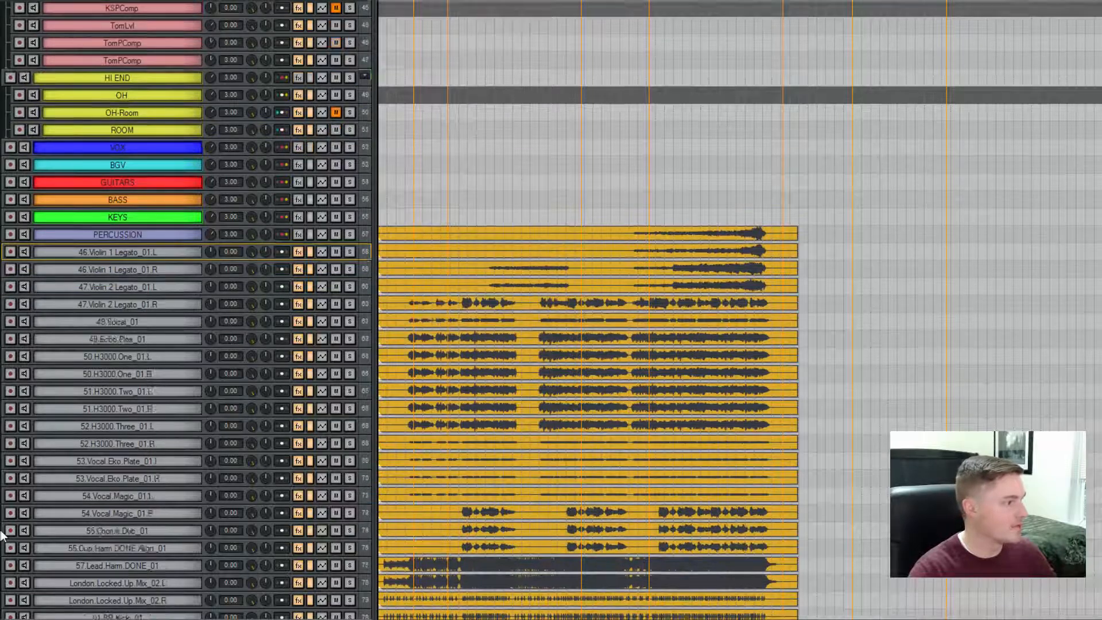
scroll("down", 3)
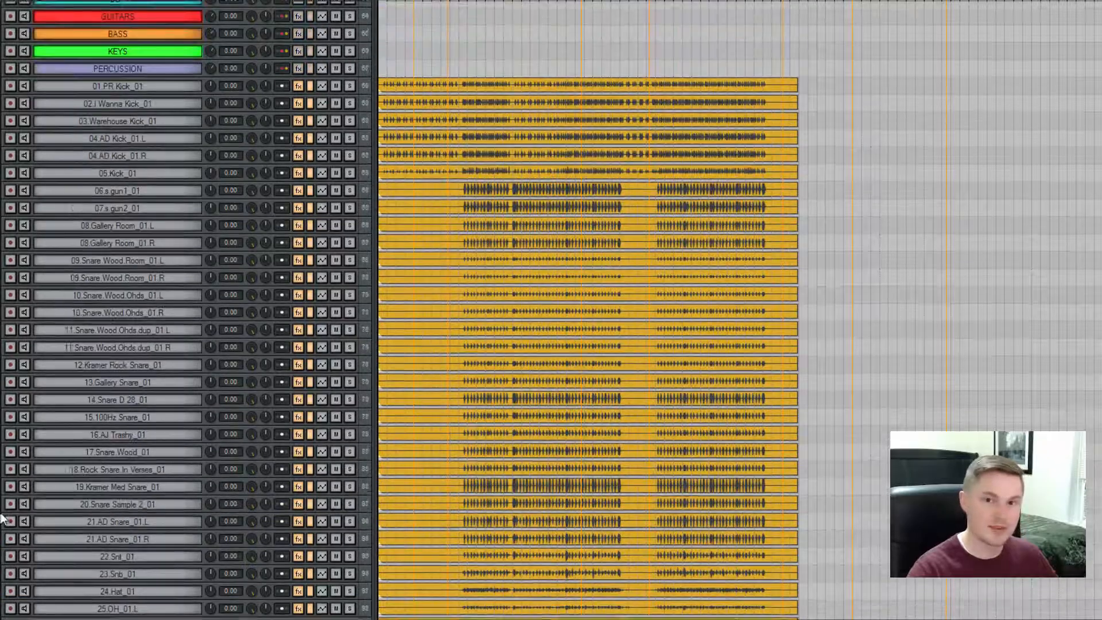
scroll("down", 3)
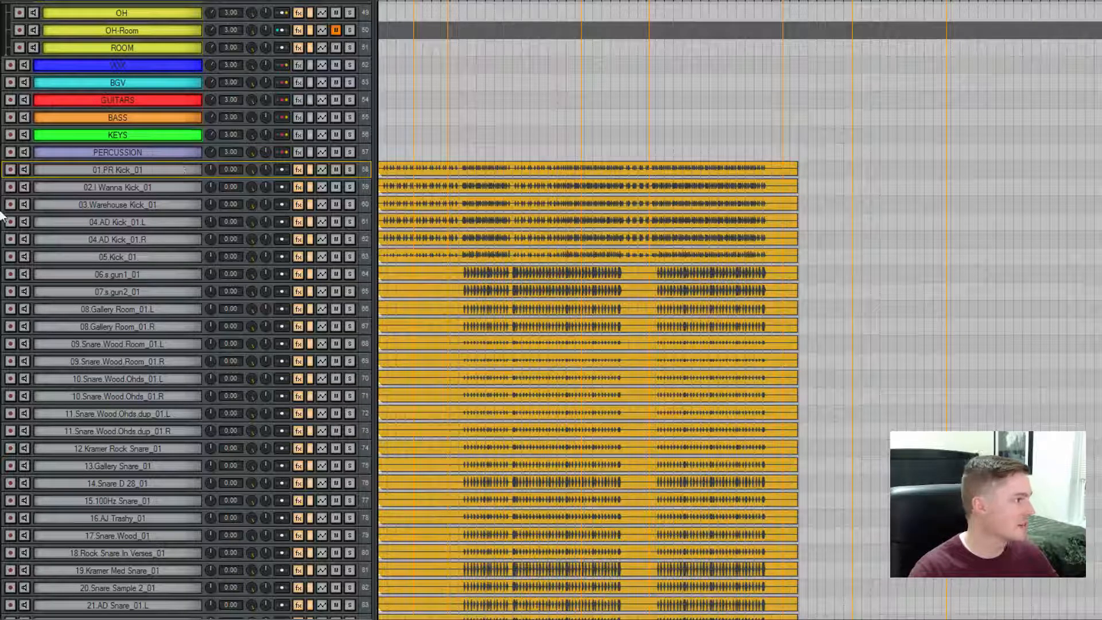
mouse_move(140, 187)
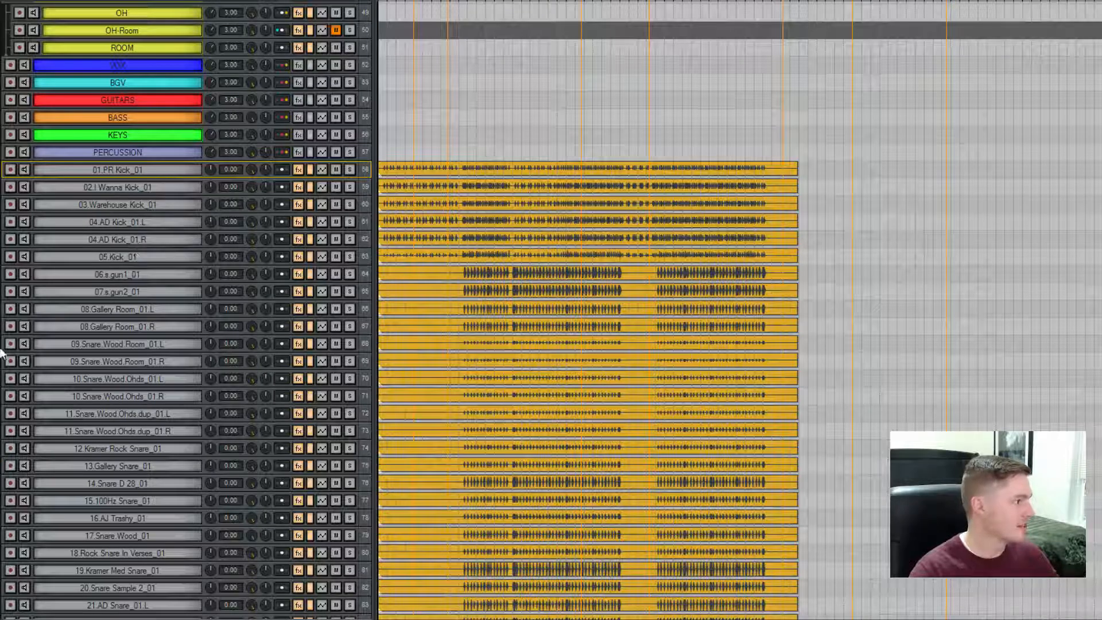
scroll("down", 3)
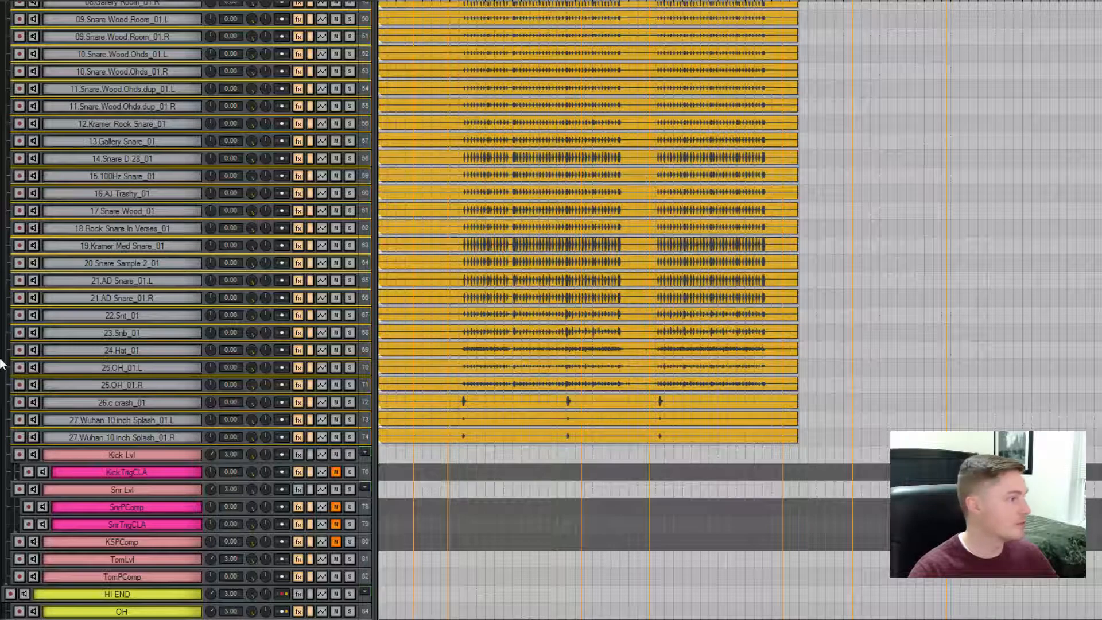
- Place the Les Paul, bass, piano and tambourine stems under GUITARS, BASS, KEYS and PERCUSSION
scroll("down", 3)
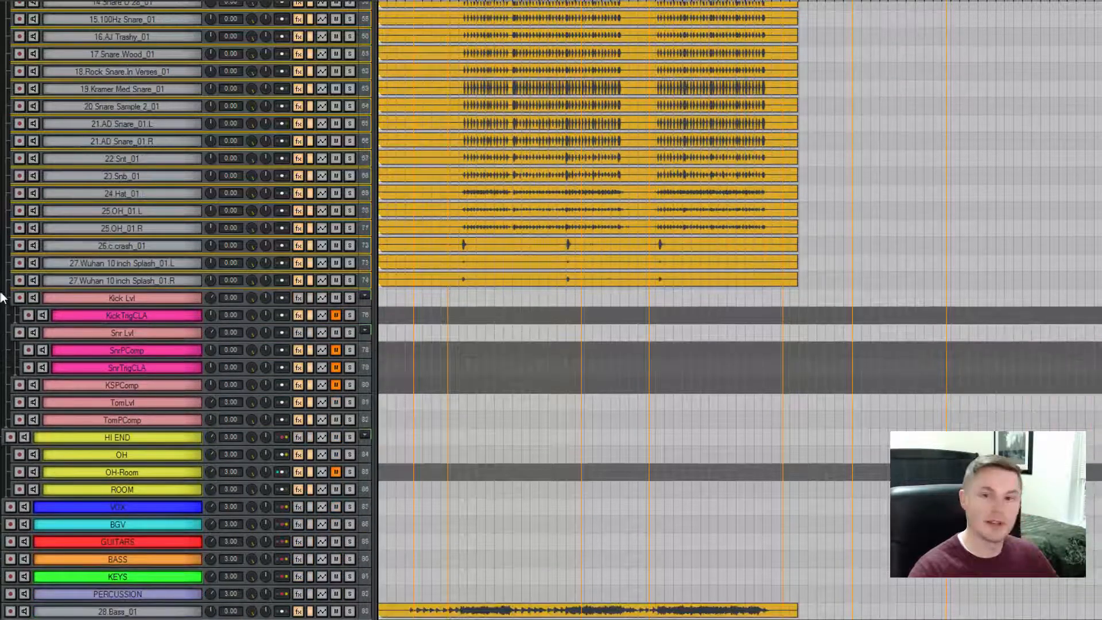
scroll("down", 3)
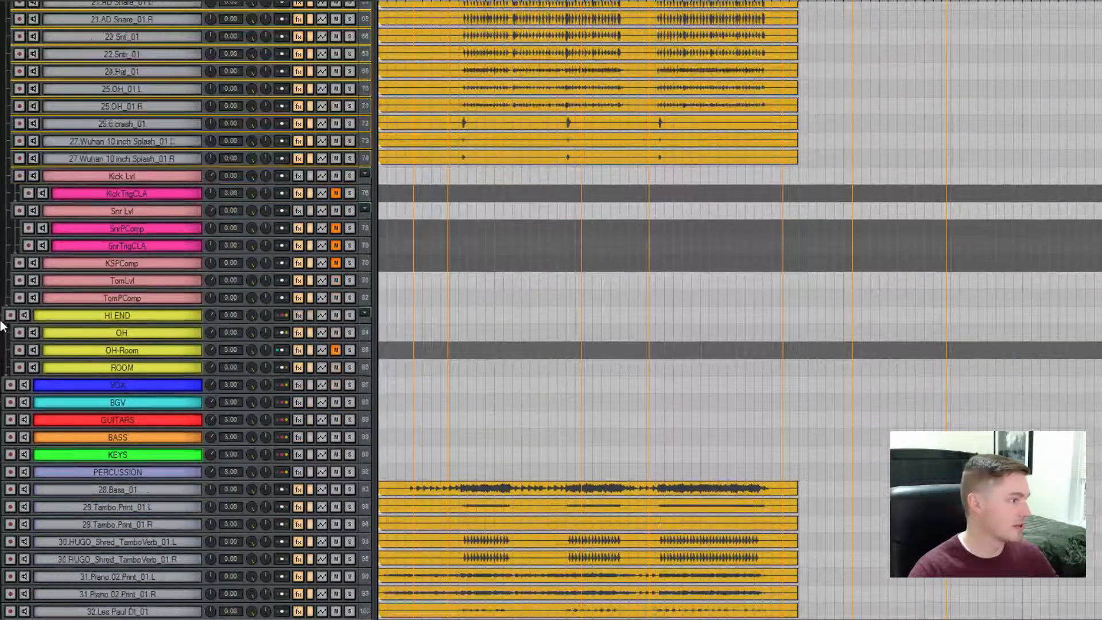
scroll("down", 3)
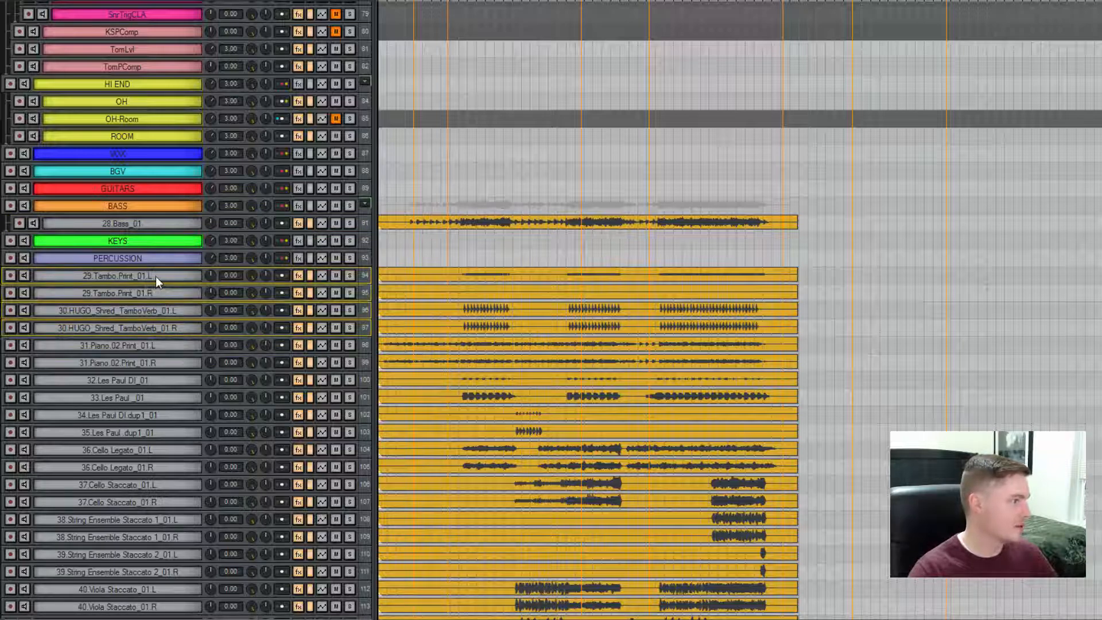
left_click(117, 258)
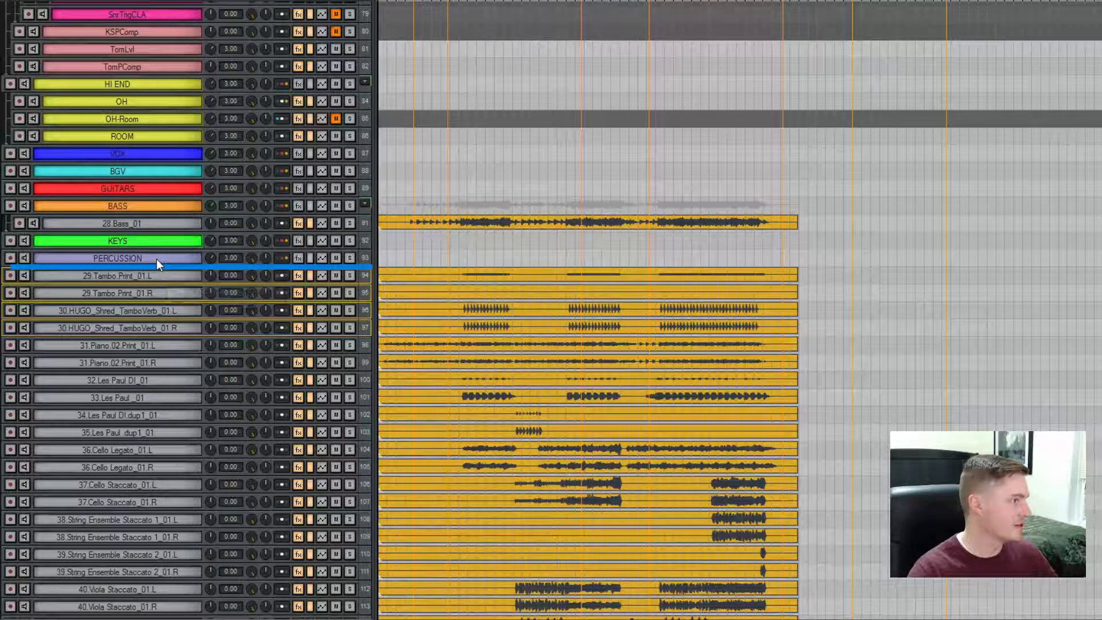
scroll("down", 3)
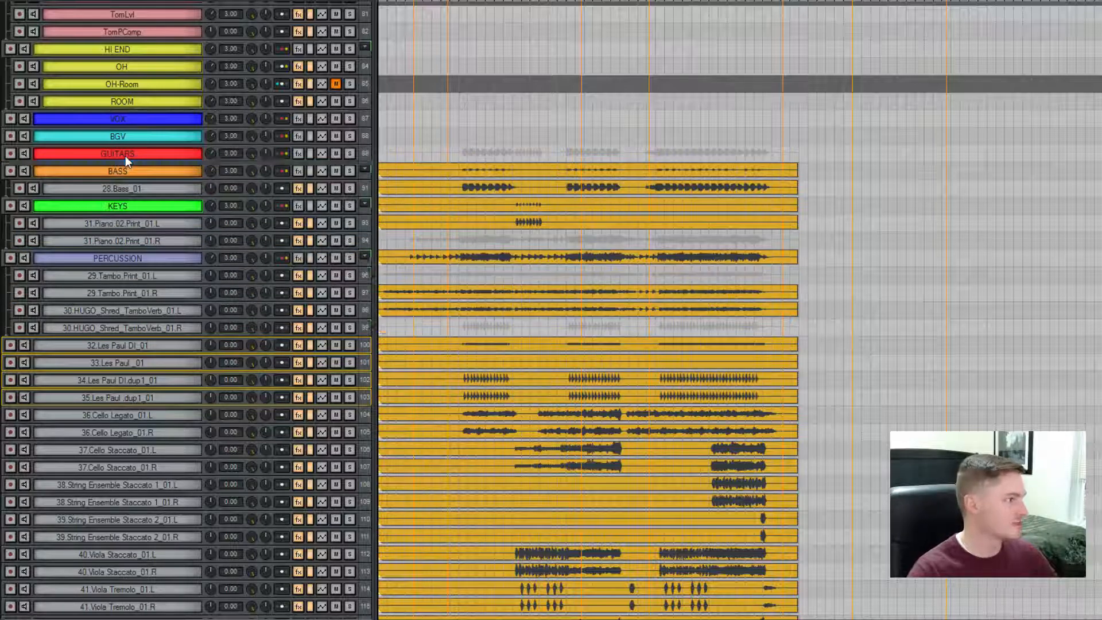
scroll("down", 3)
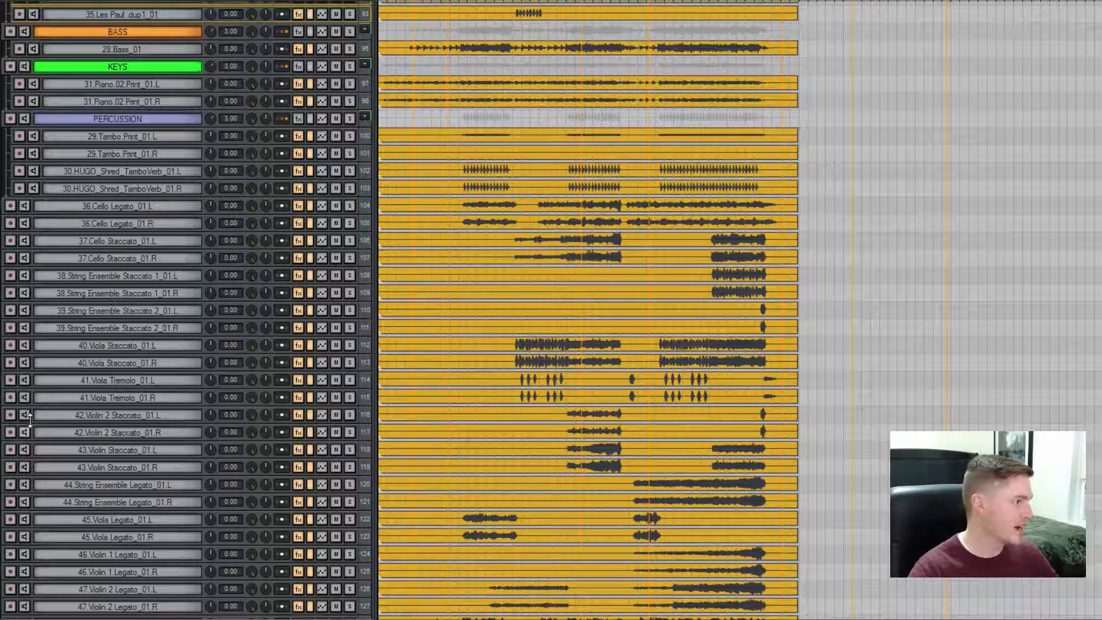
- Add a green STRINGS folder track holding the cello, viola, violin and ensemble stems
scroll("down", 3)
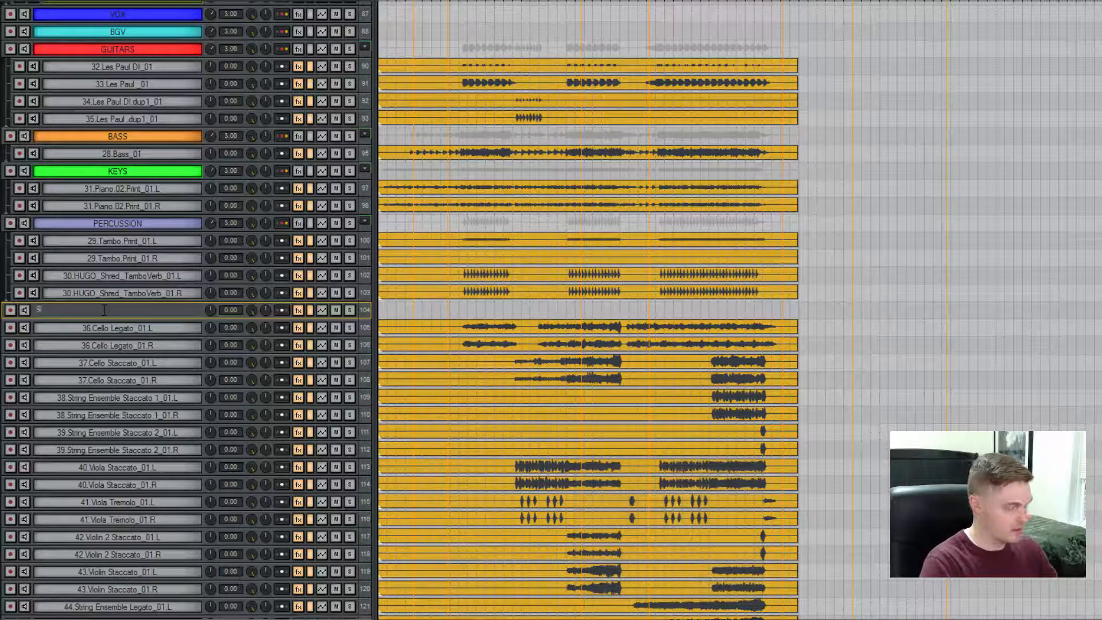
type("STRINGS")
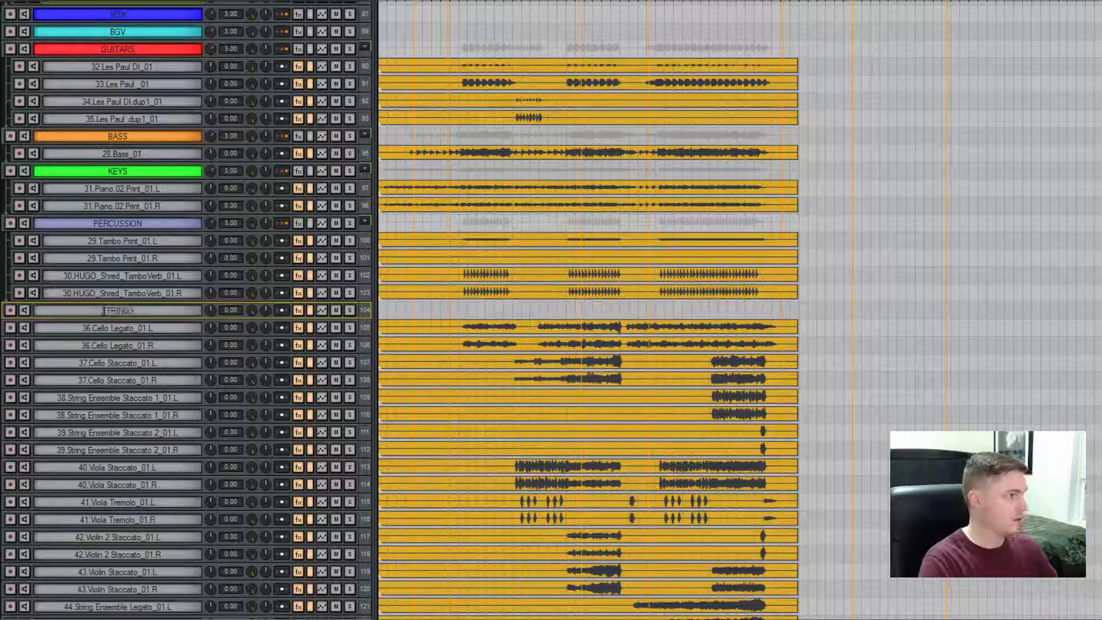
mouse_move(117, 310)
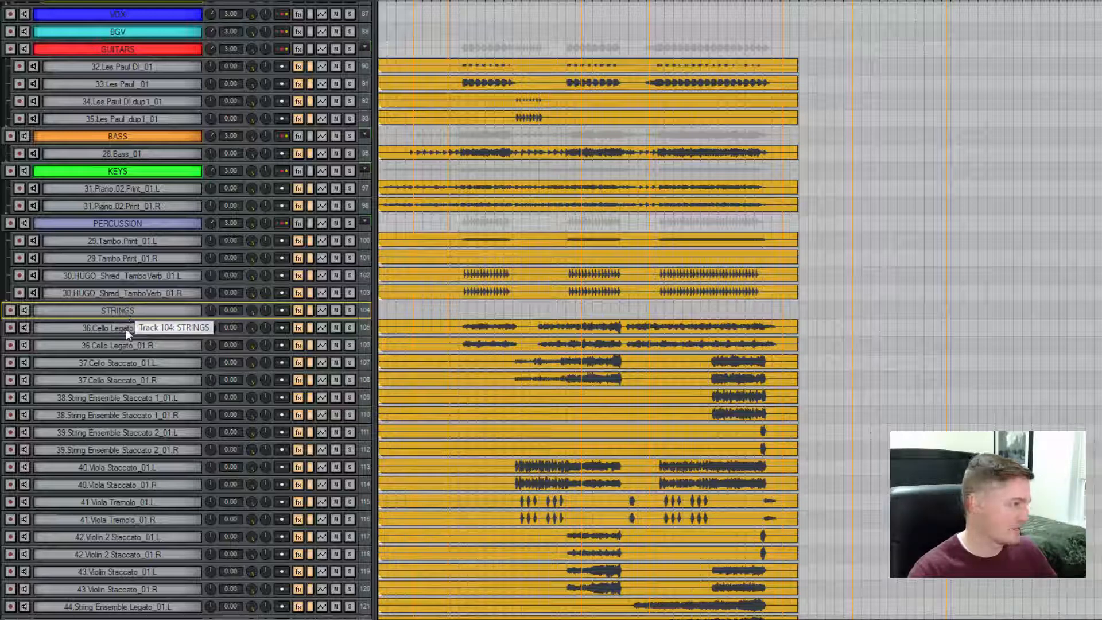
scroll("down", 3)
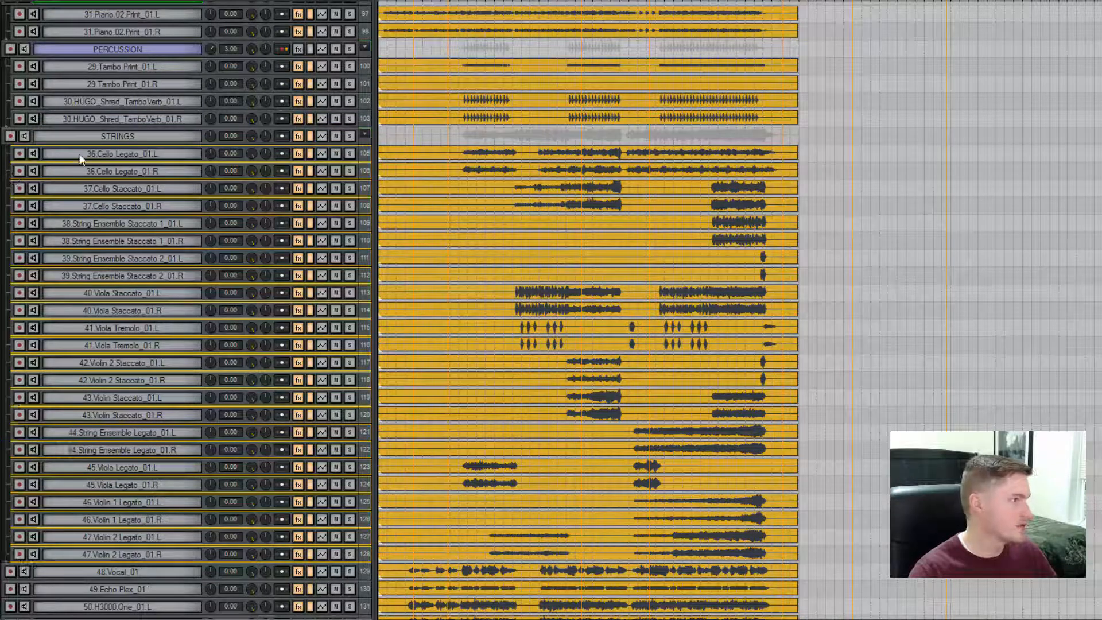
left_click(117, 137)
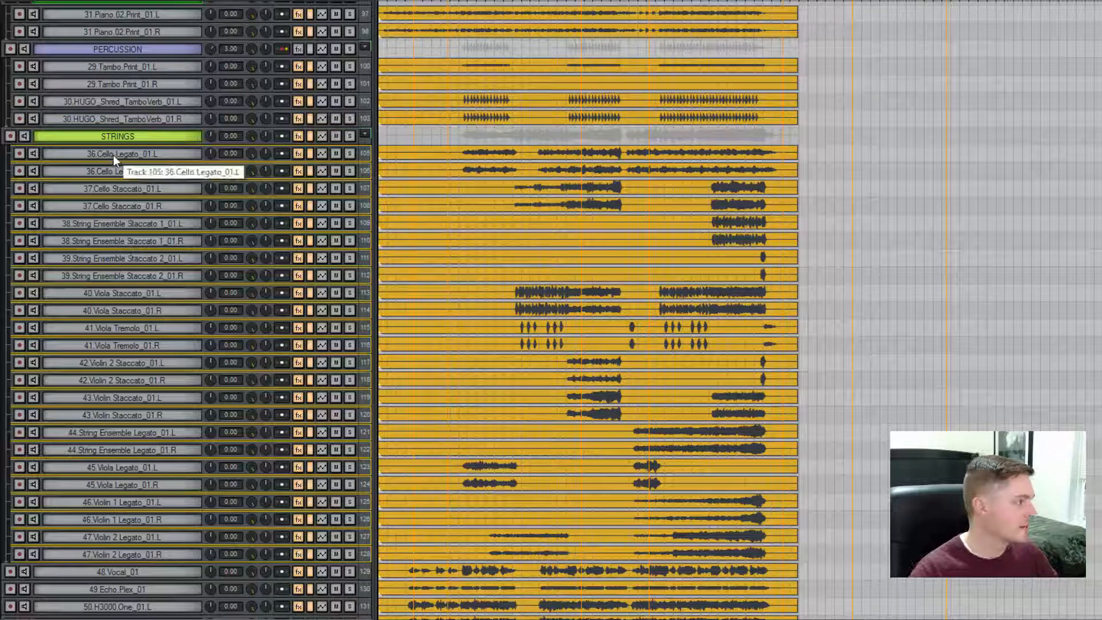
scroll("down", 3)
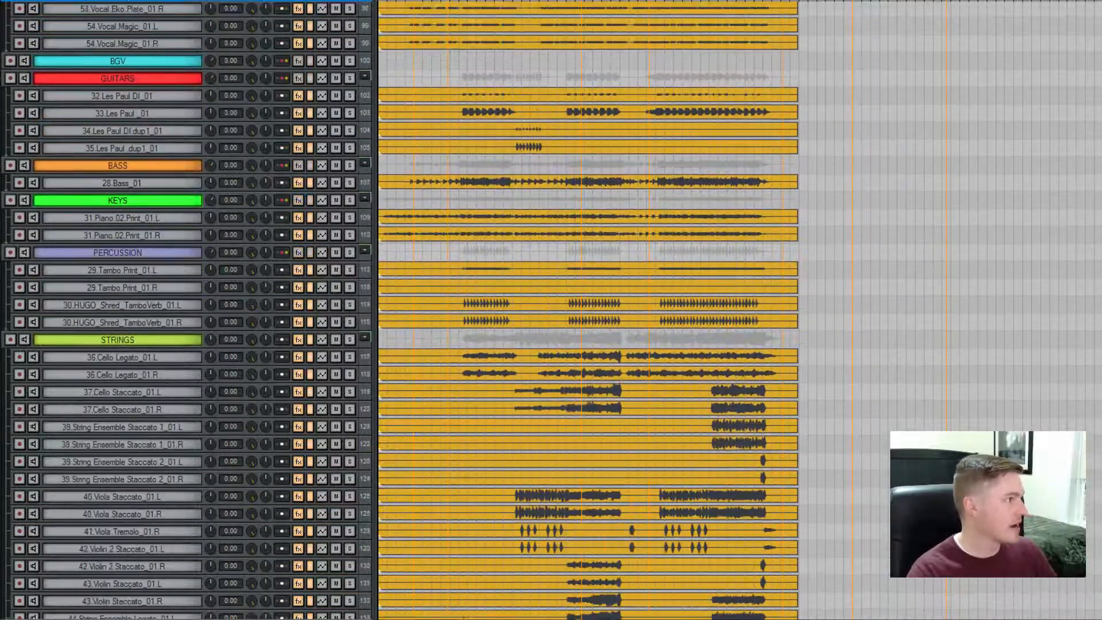
- Move tracks 48–54 into VOX and tracks 55–57 into BGV
scroll("down", 3)
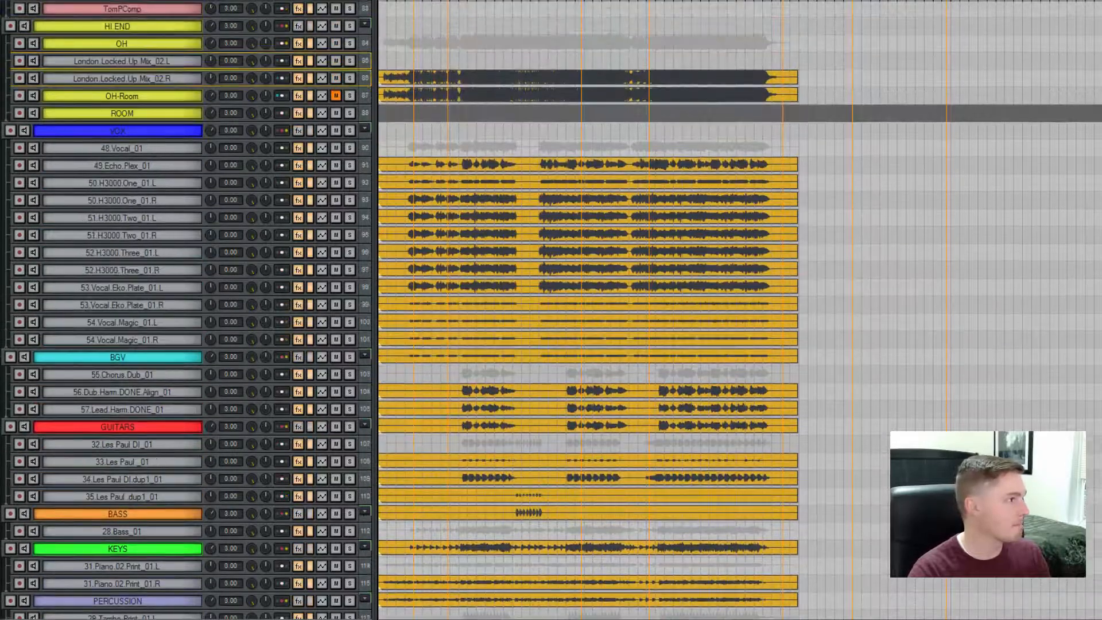
- Put the London Locked Up Mix tracks under REF1 and confirm REF1 routes to BUSSES without master send
scroll("down", 3)
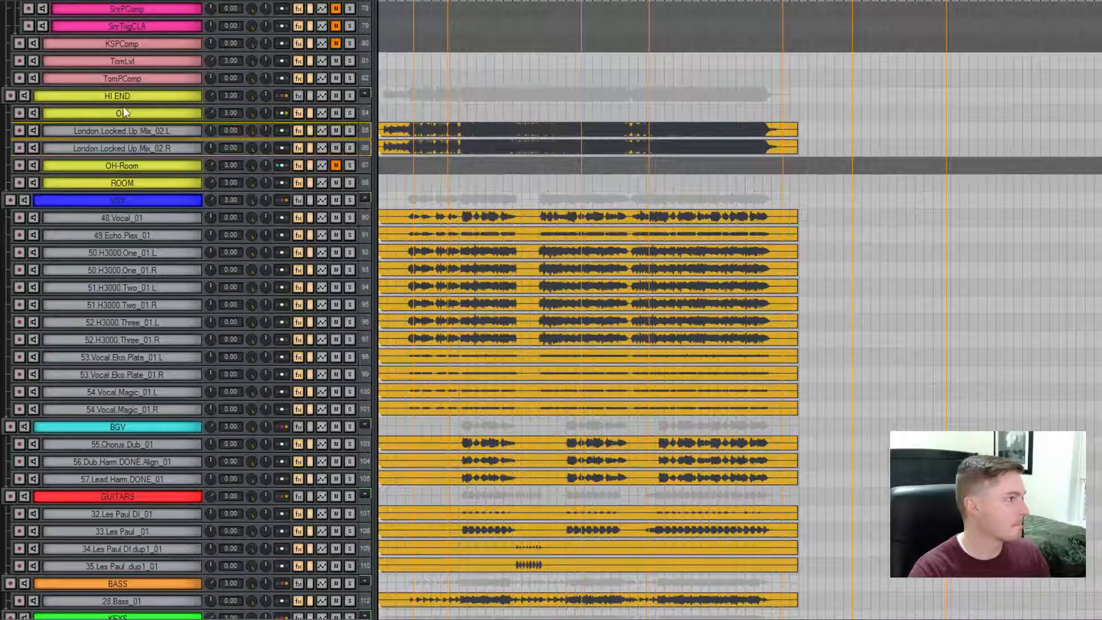
scroll("down", 3)
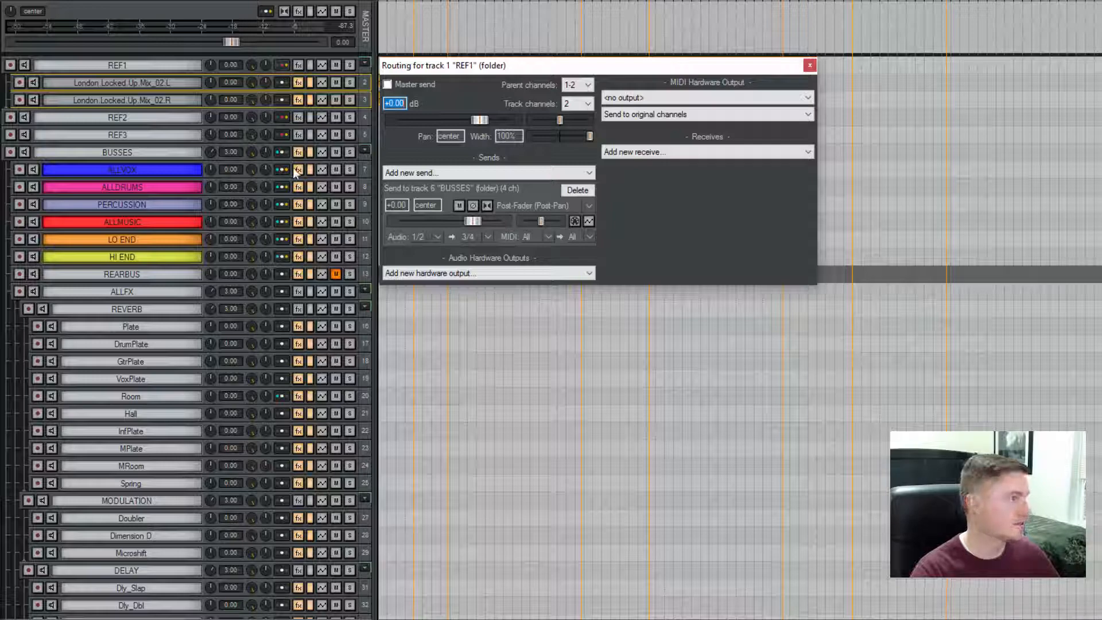
left_click(298, 151)
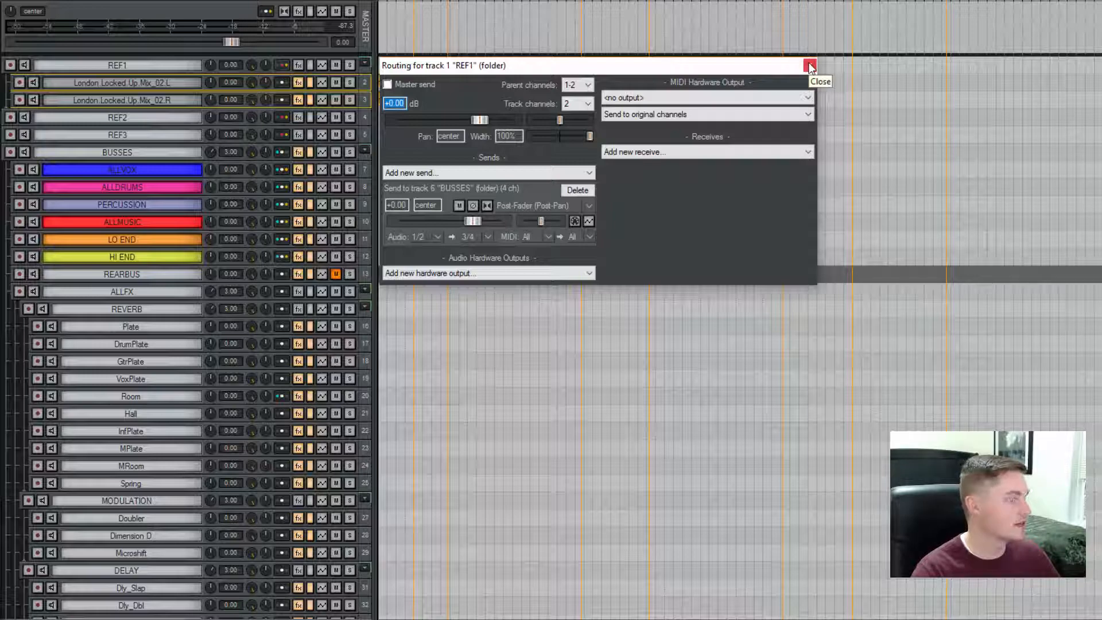
left_click(809, 65)
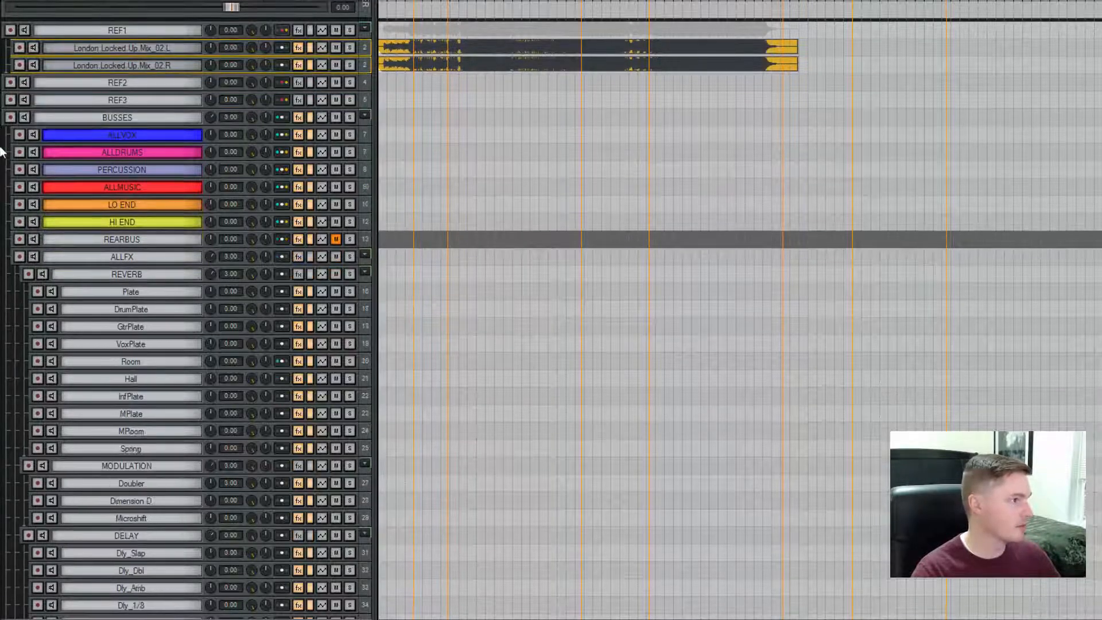
scroll("down", 3)
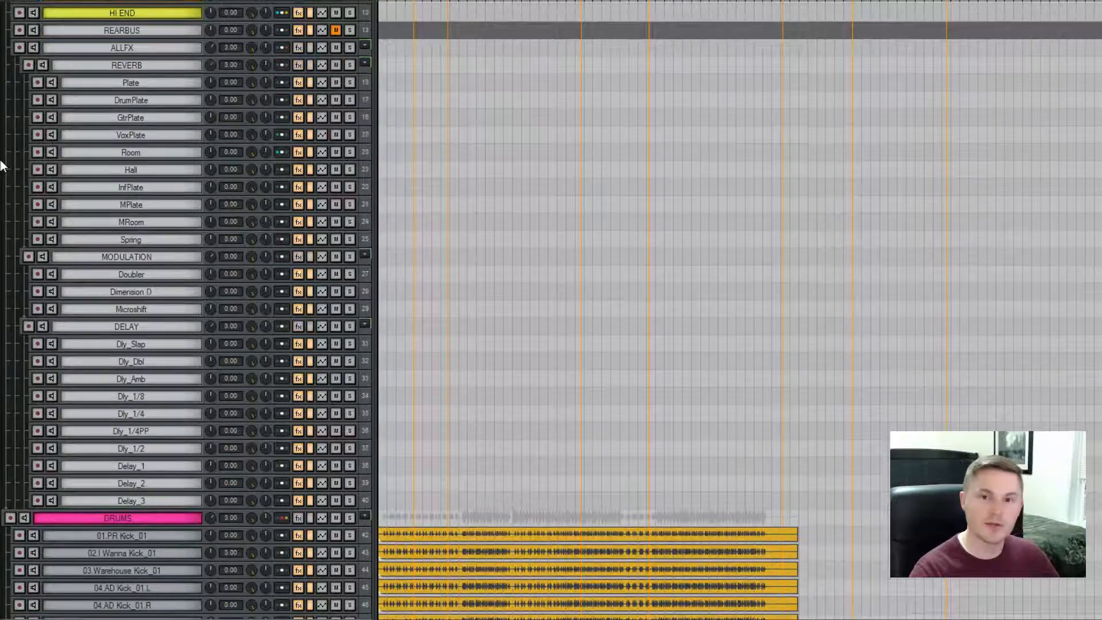
scroll("down", 3)
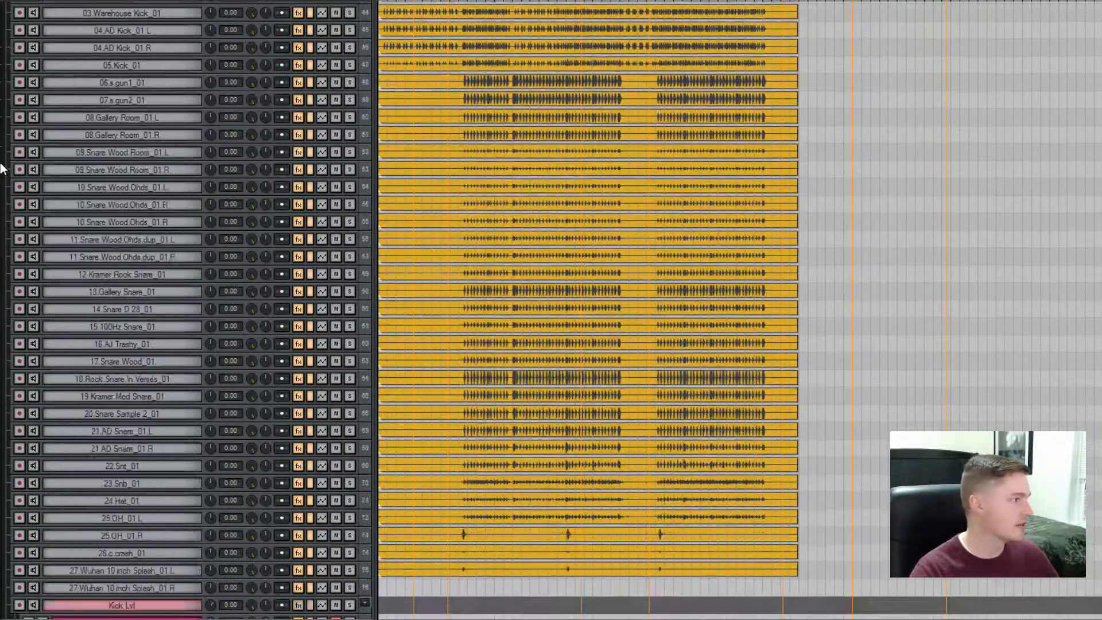
scroll("down", 3)
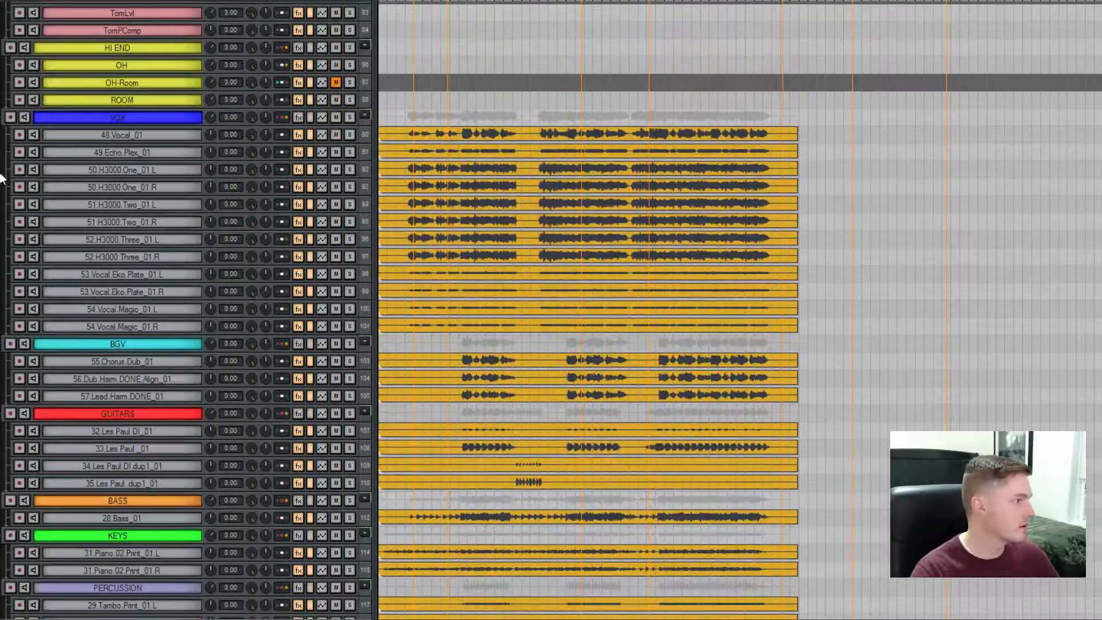
scroll("down", 3)
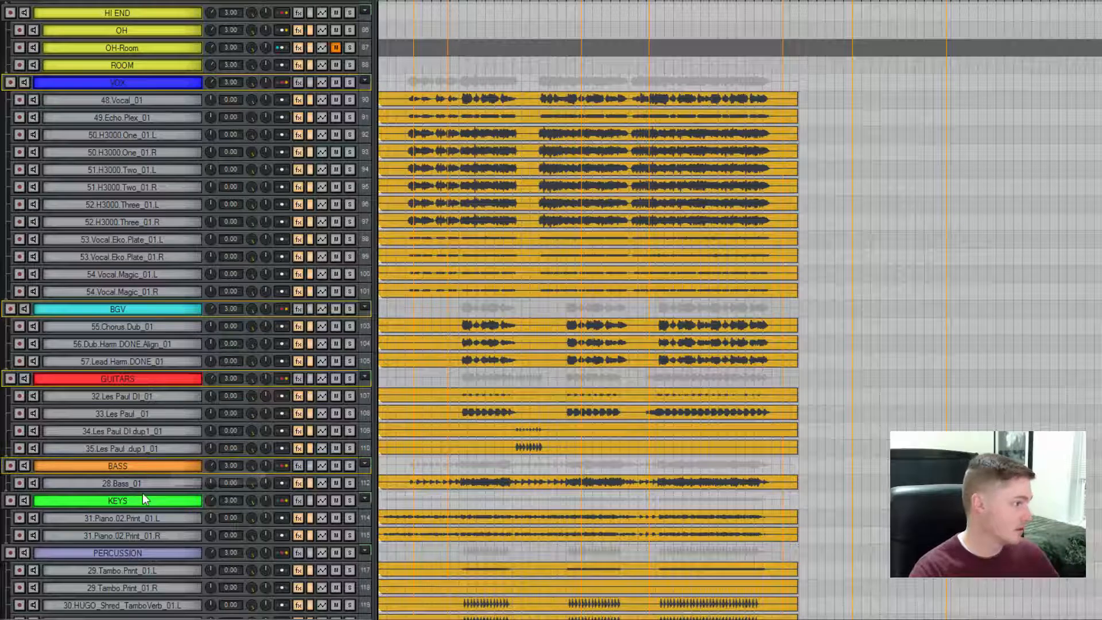
scroll("down", 3)
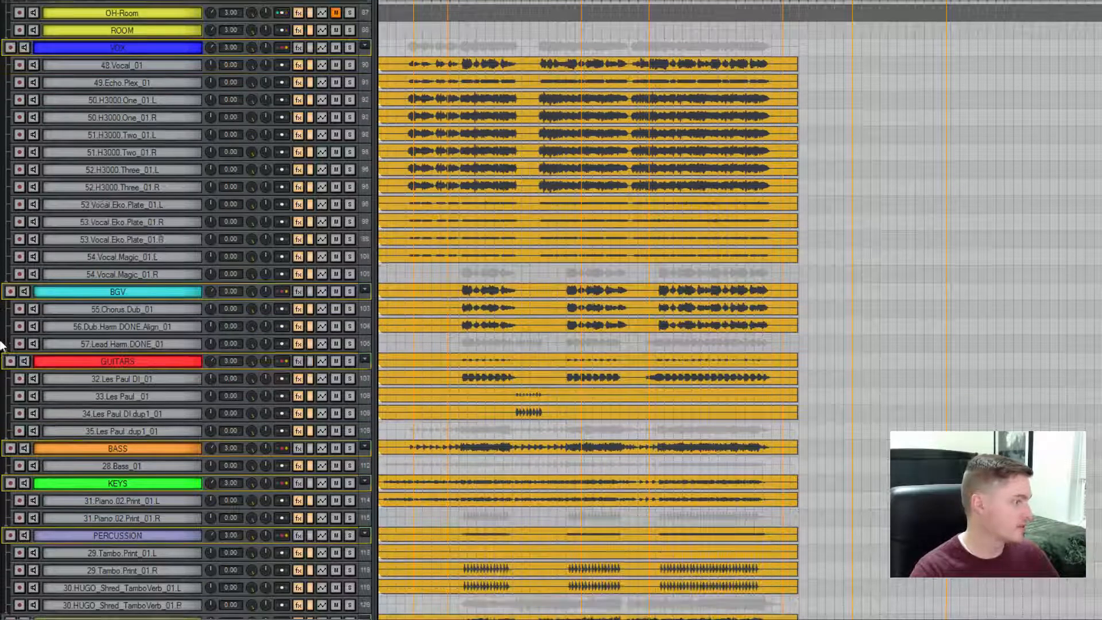
scroll("down", 3)
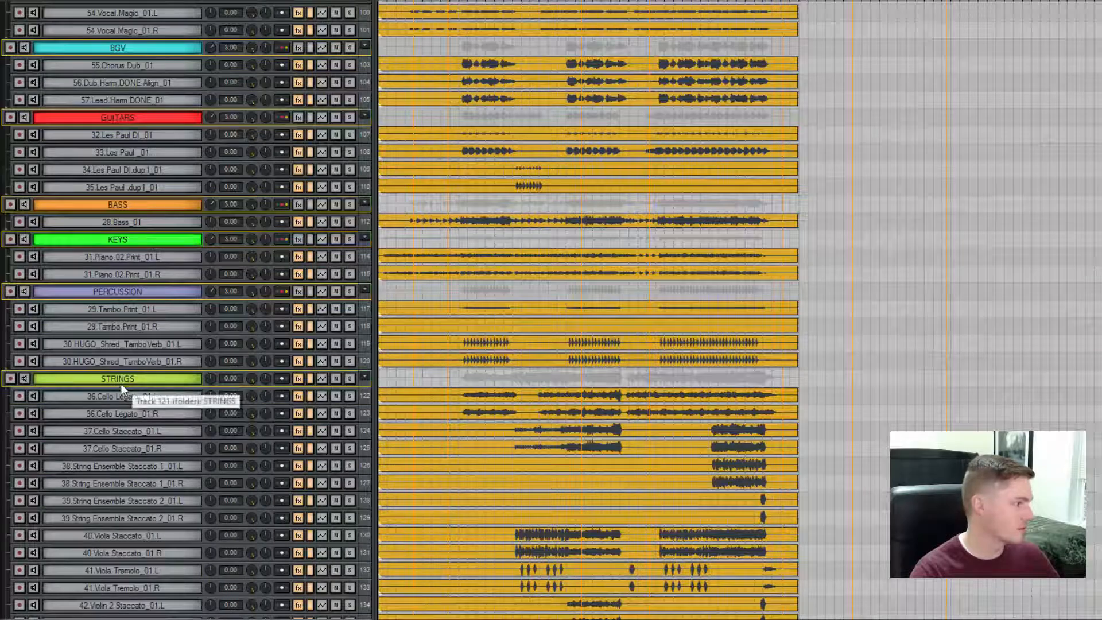
scroll("down", 3)
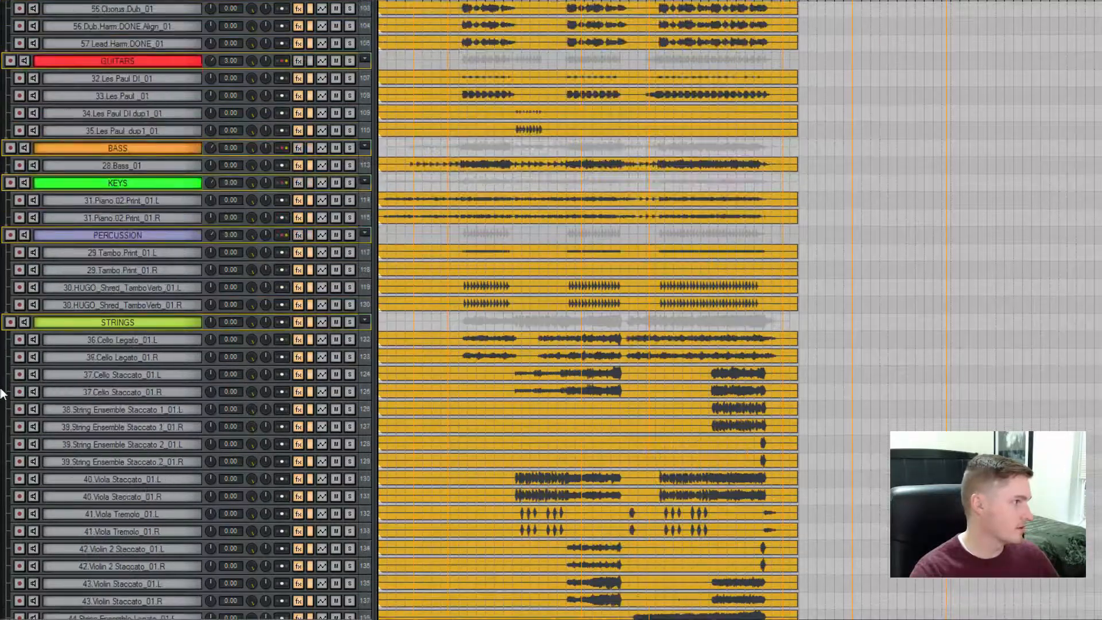
- Set the selected folders' child tracks to the same colour as their parent folders
right_click(117, 321)
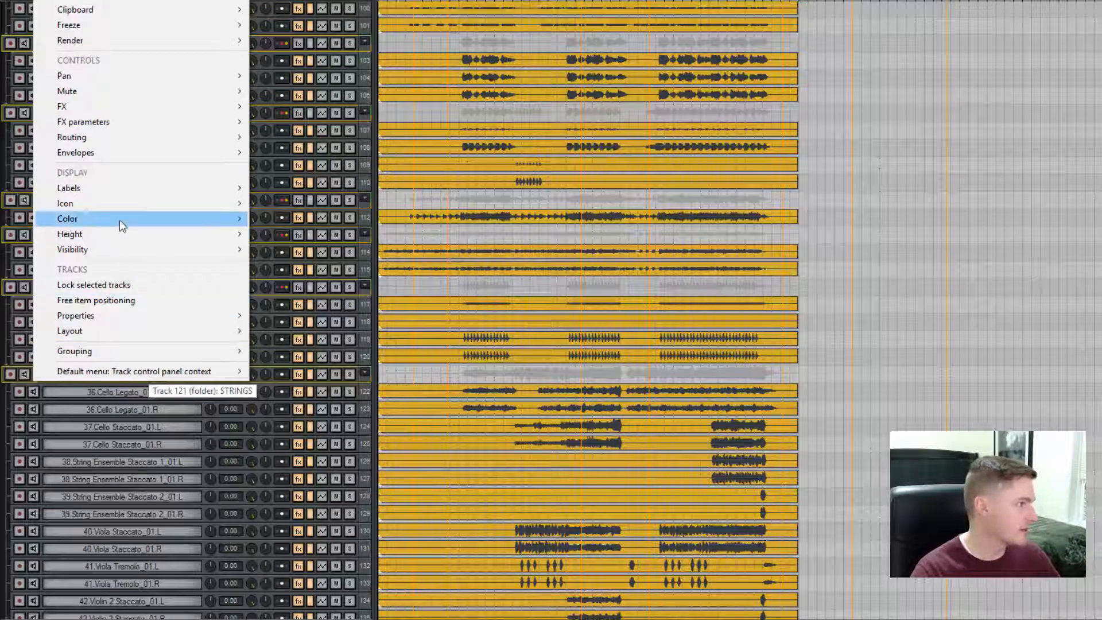
left_click(68, 218)
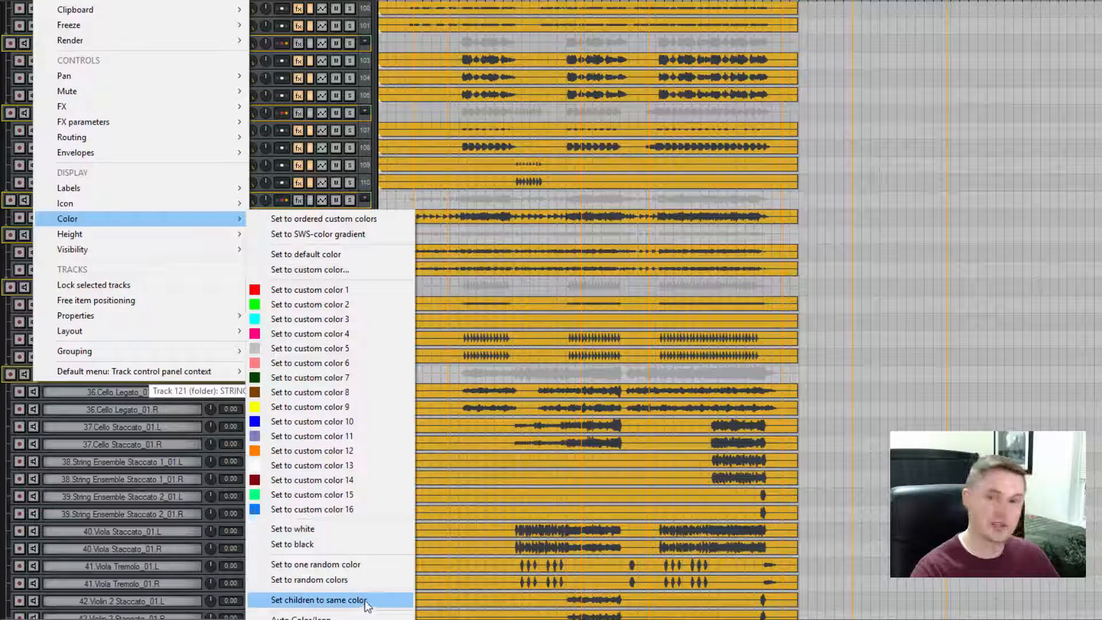
left_click(320, 599)
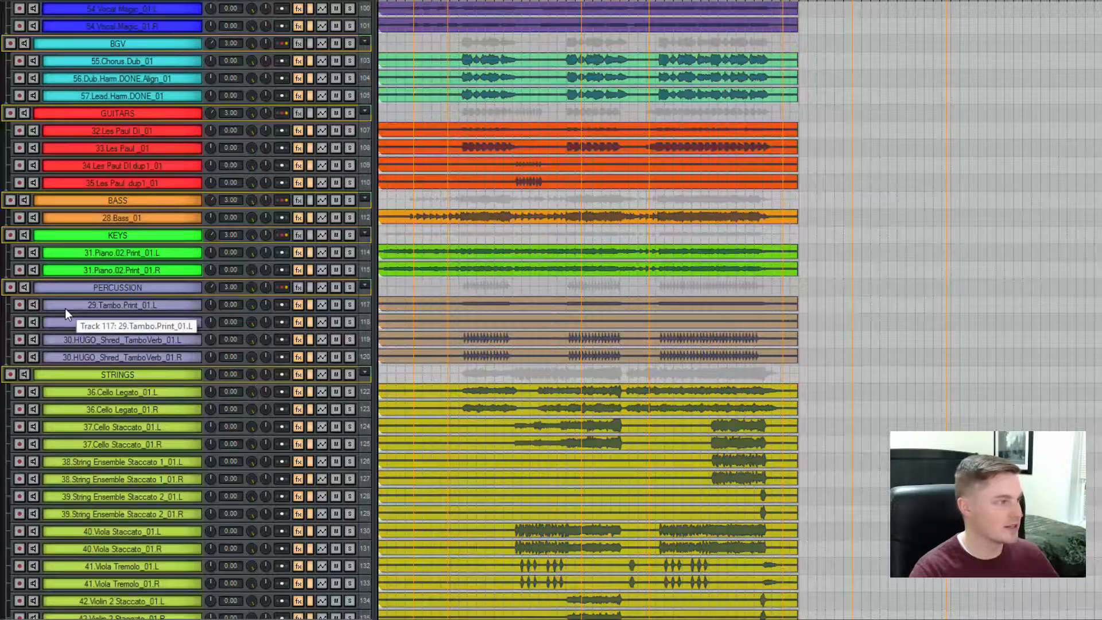
- Scroll down the track list to the relocated PERCUSSION folder below STRINGS
scroll("down", 3)
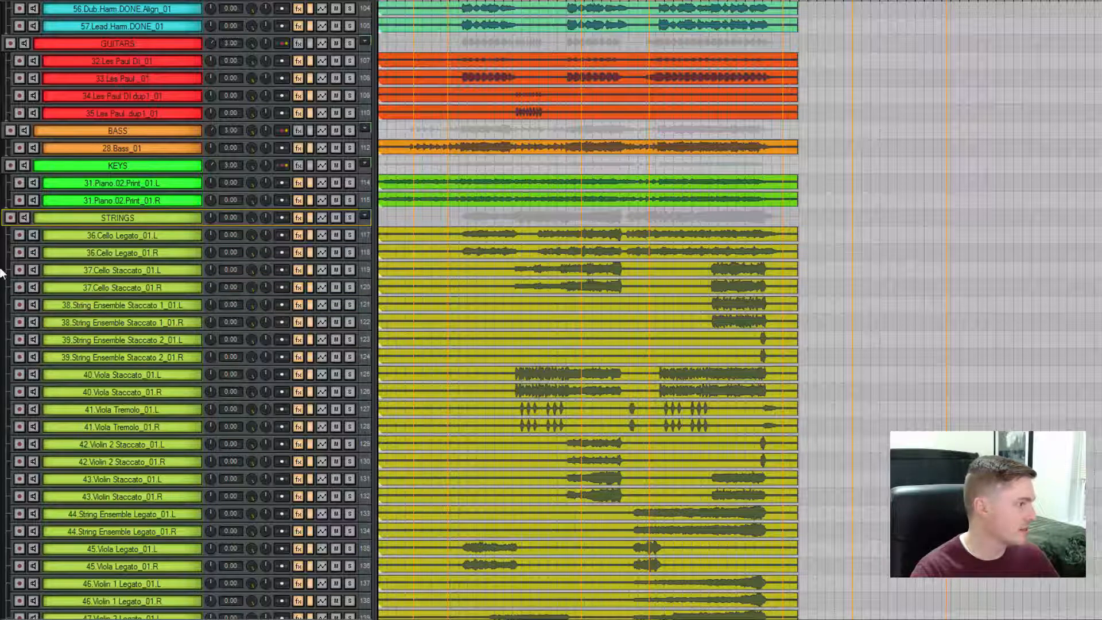
scroll("down", 3)
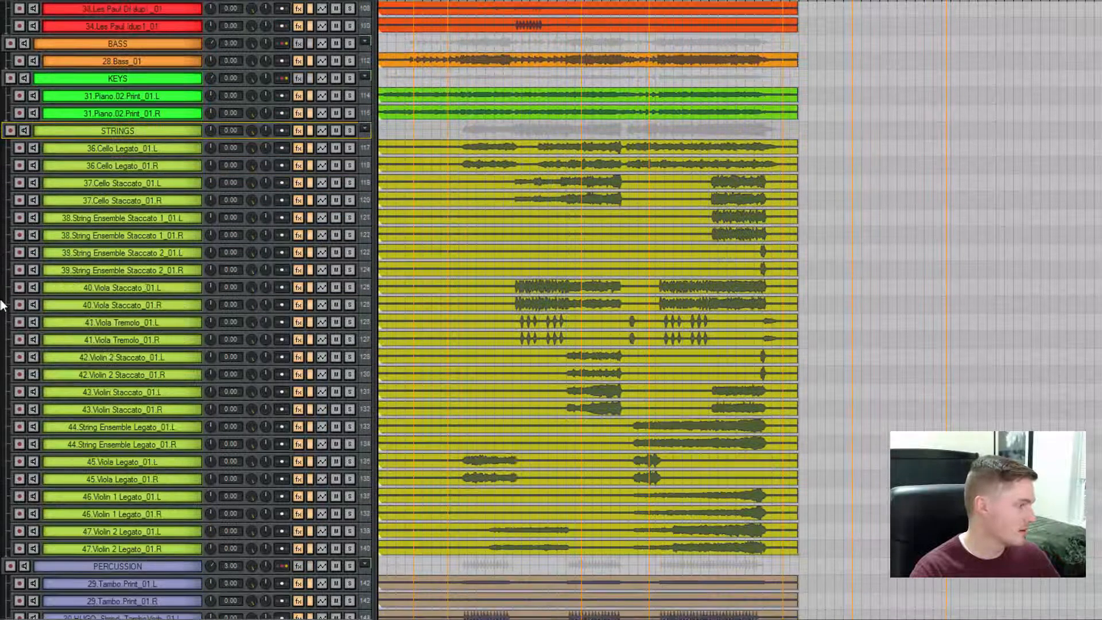
scroll("down", 3)
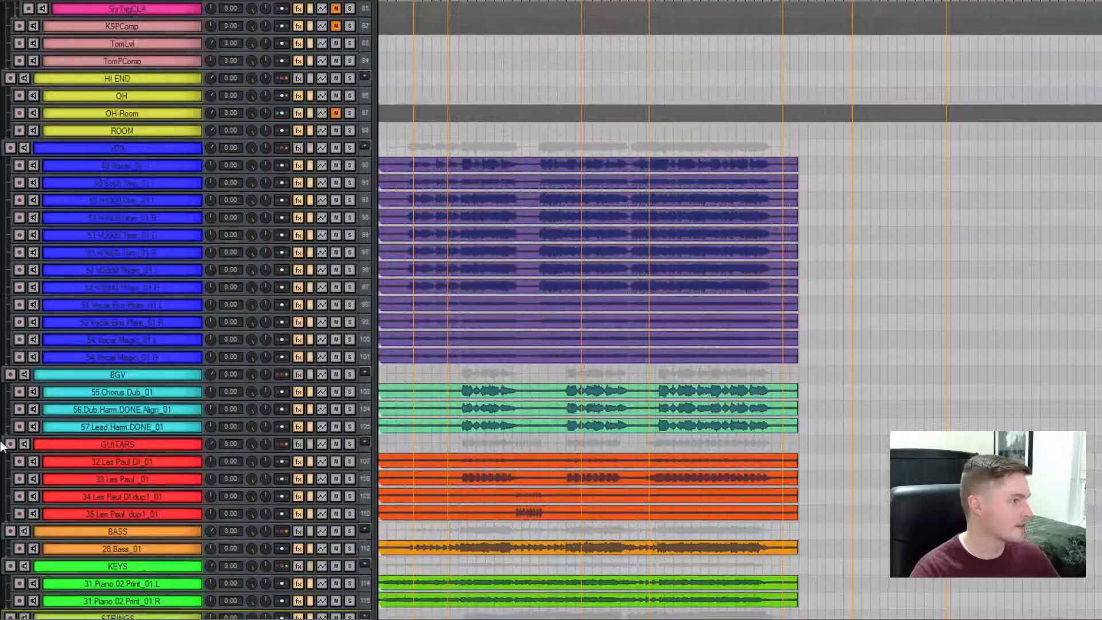
scroll("down", 3)
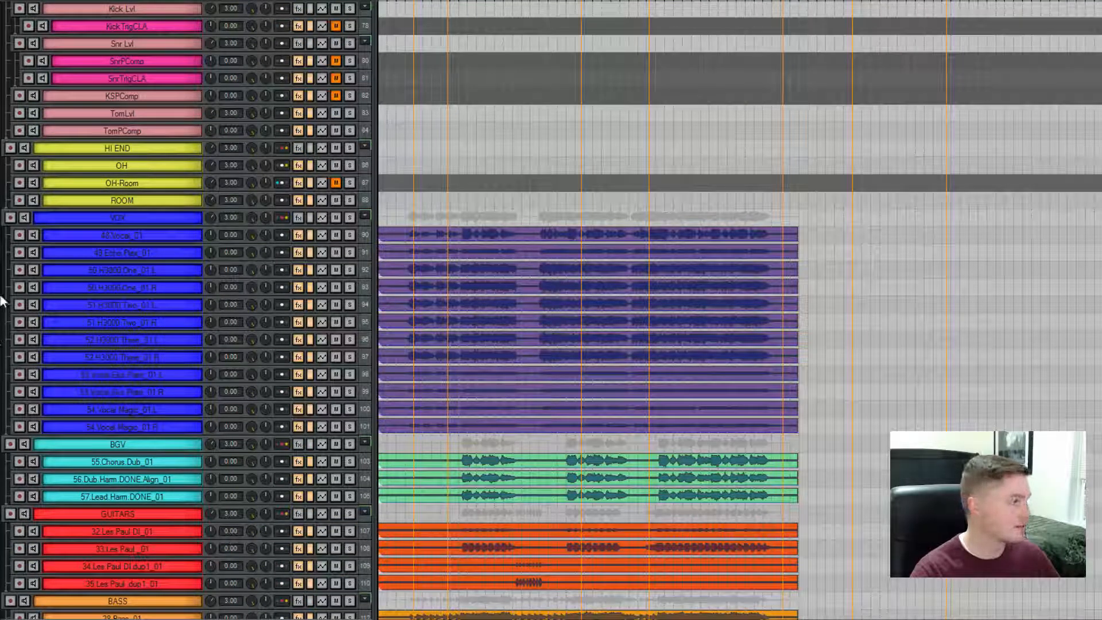
- Normalize the selected lead vocal items to -12 dB
left_click(119, 234)
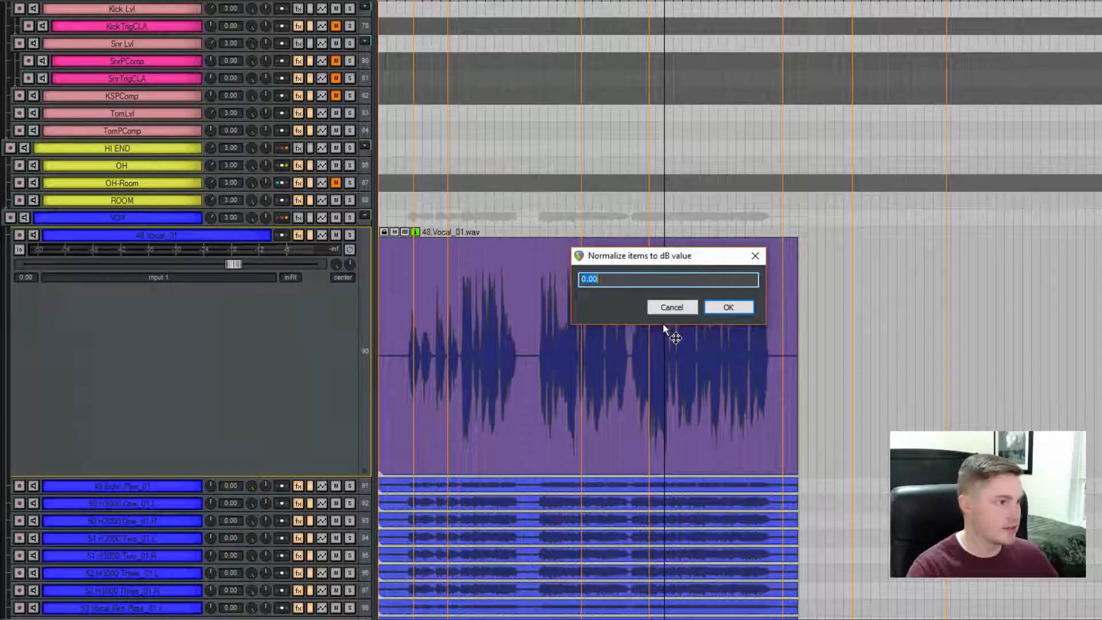
type("-12")
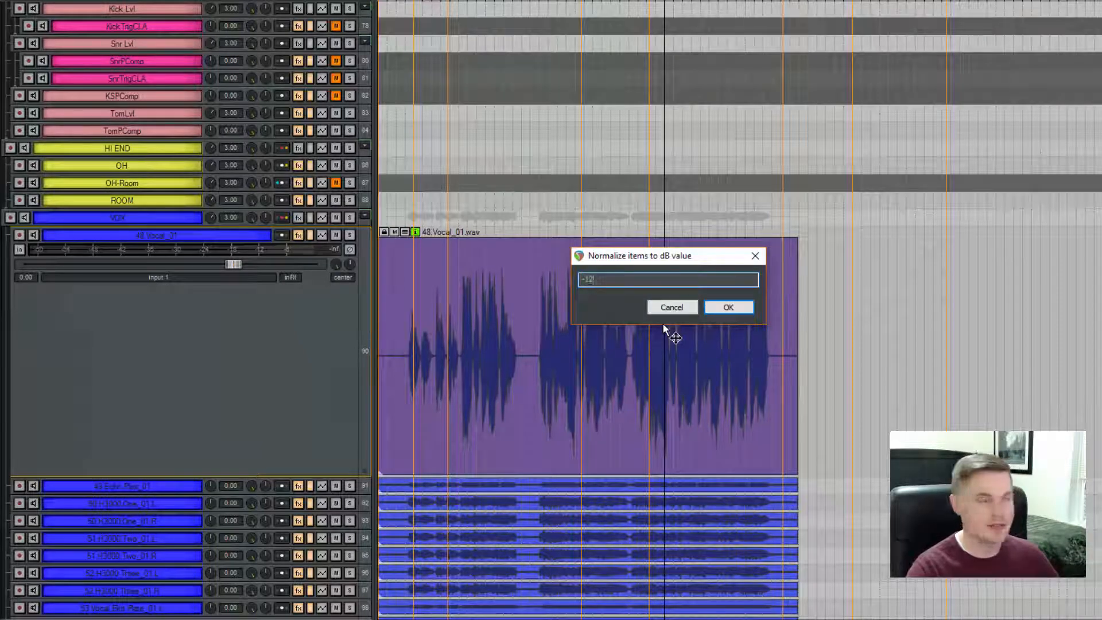
left_click(728, 306)
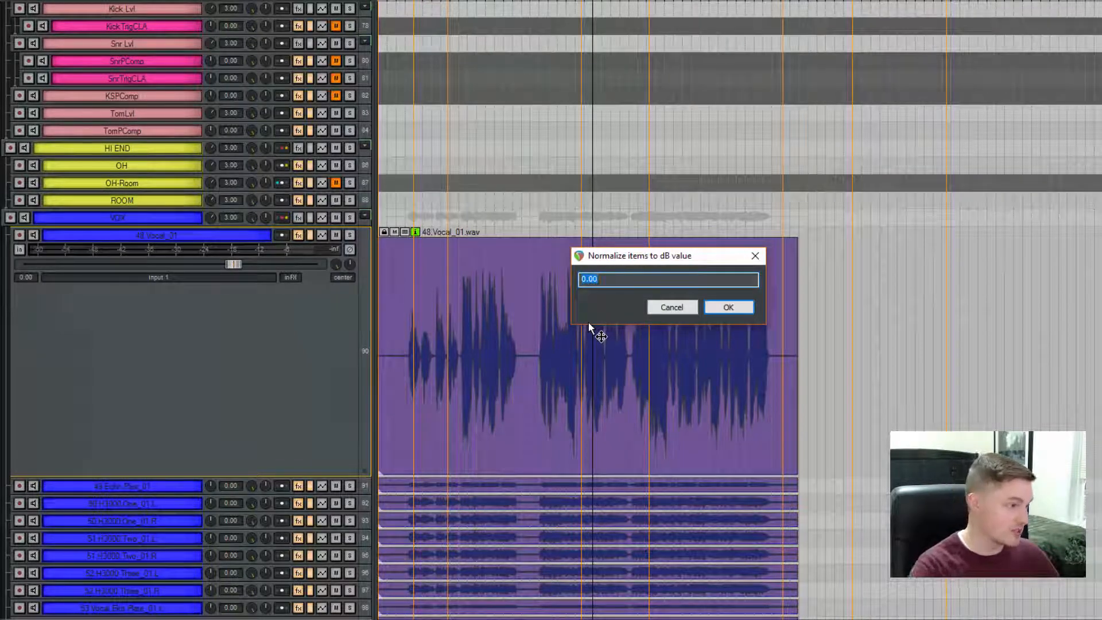
- Normalize the remaining vocal stems to -12 dB as well
type("-12")
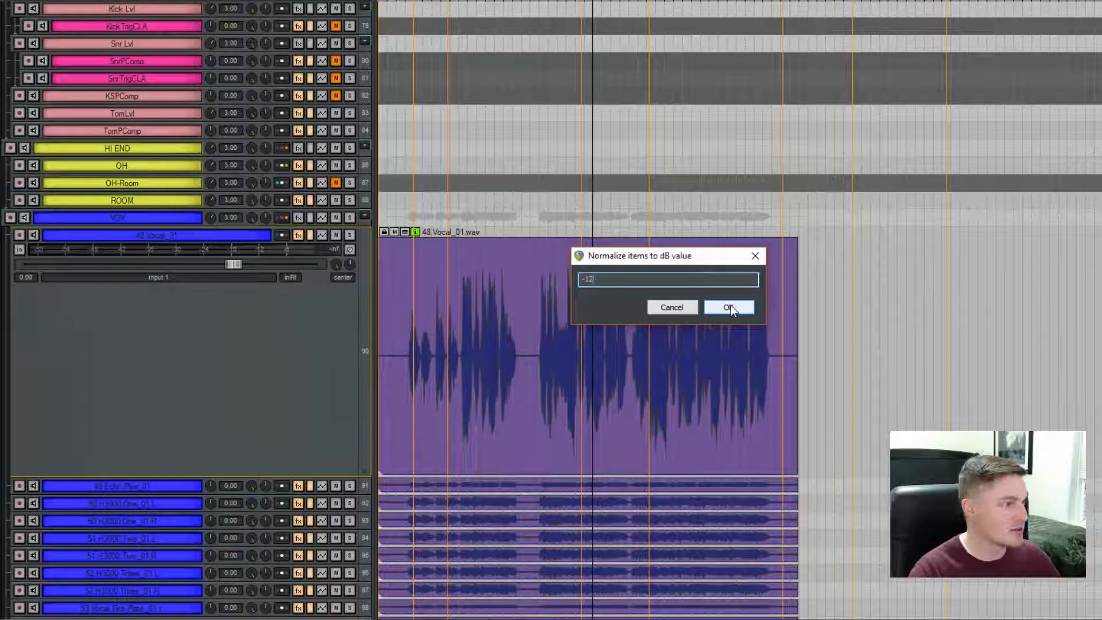
left_click(728, 308)
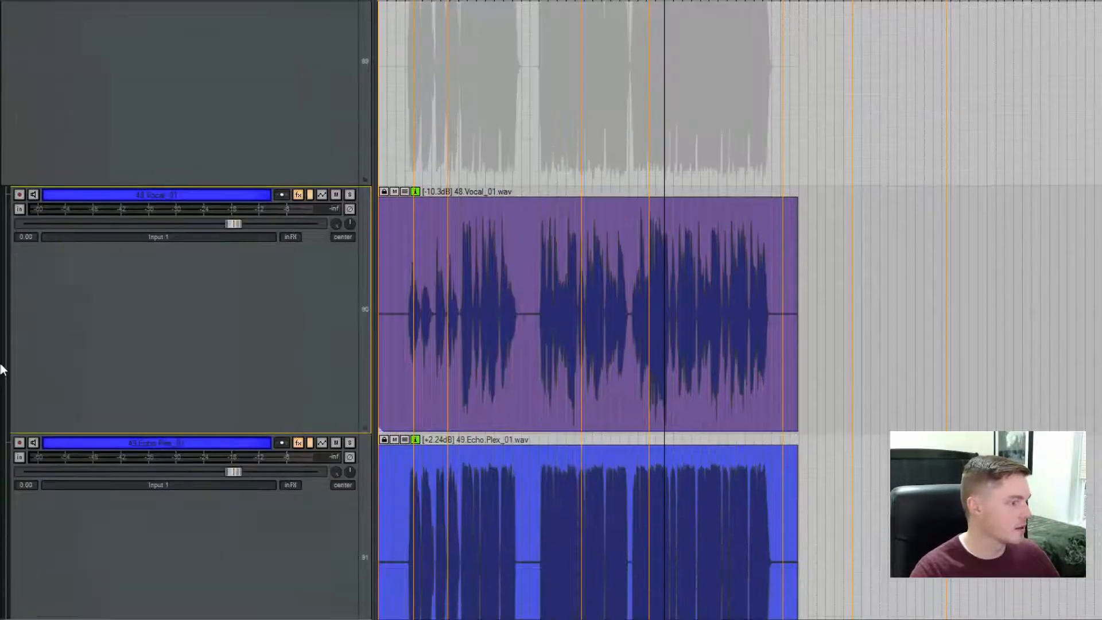
- Scroll through the enlarged tracks showing per-item gain labels
scroll("down", 3)
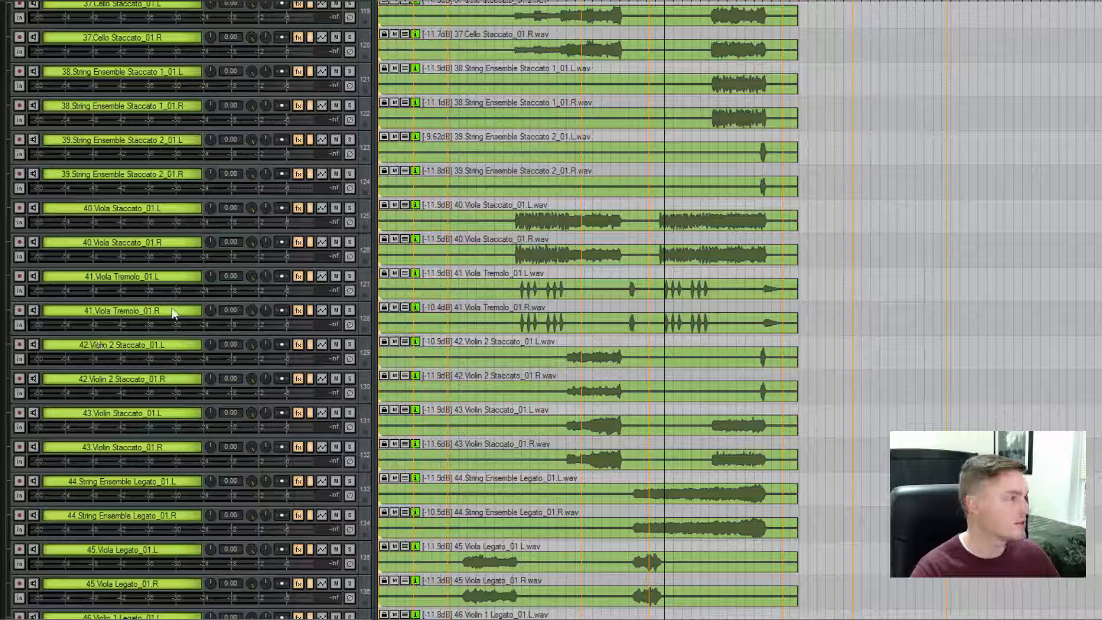
mouse_move(160, 318)
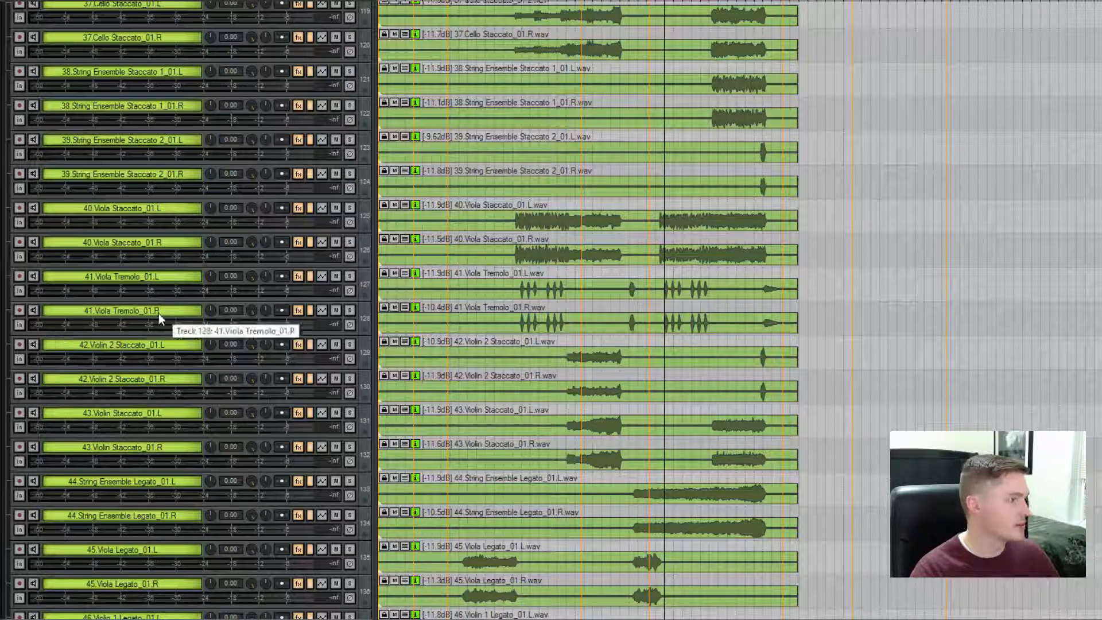
mouse_move(209, 315)
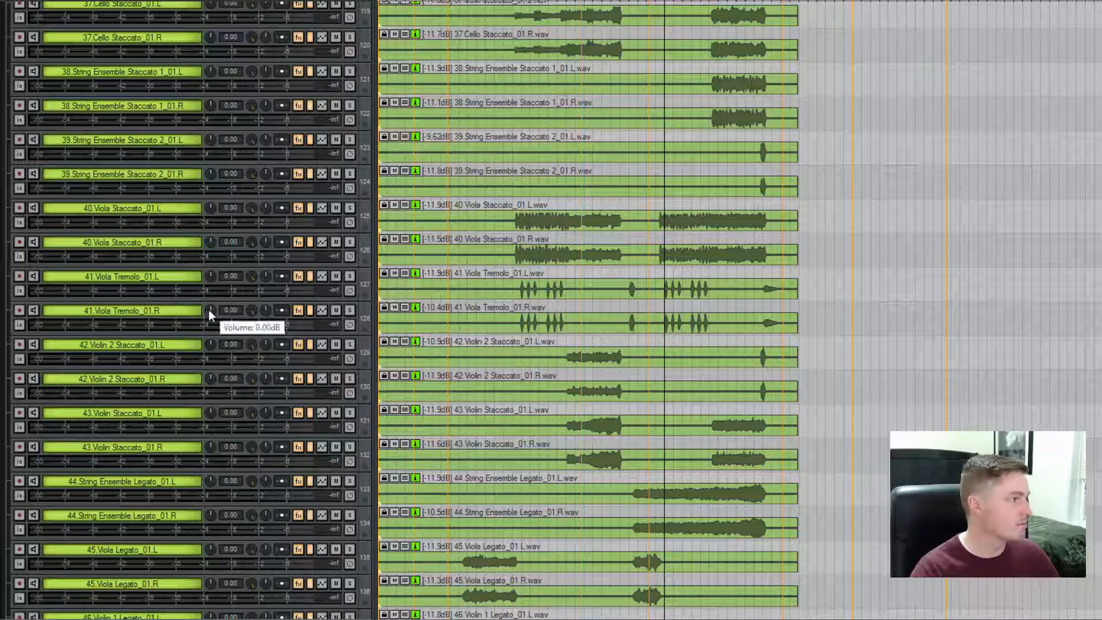
mouse_move(253, 317)
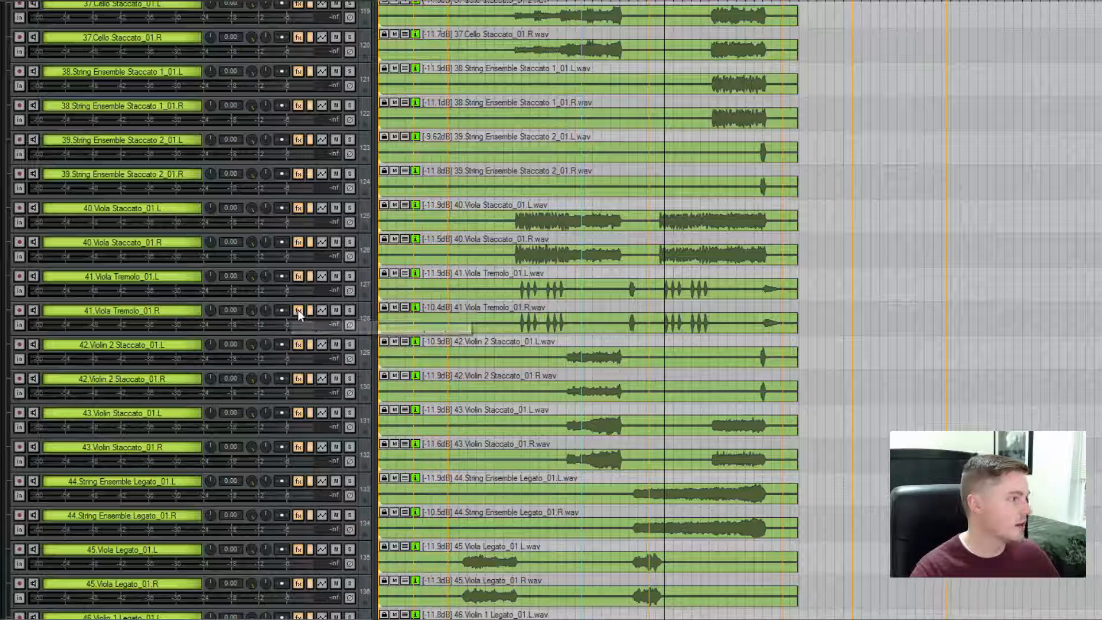
mouse_move(320, 311)
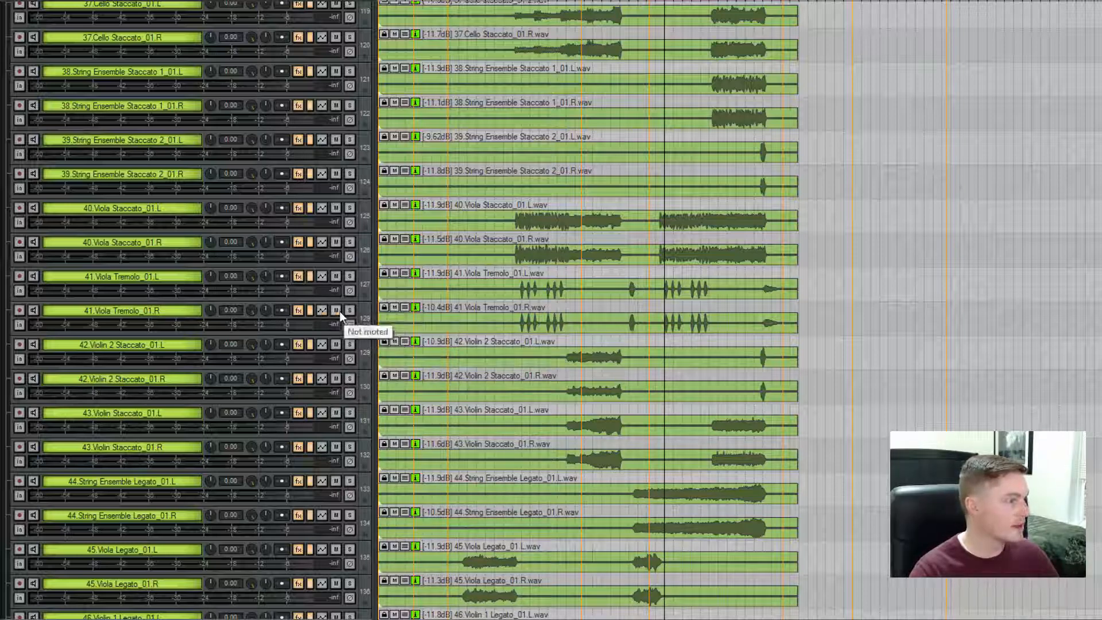
mouse_move(316, 322)
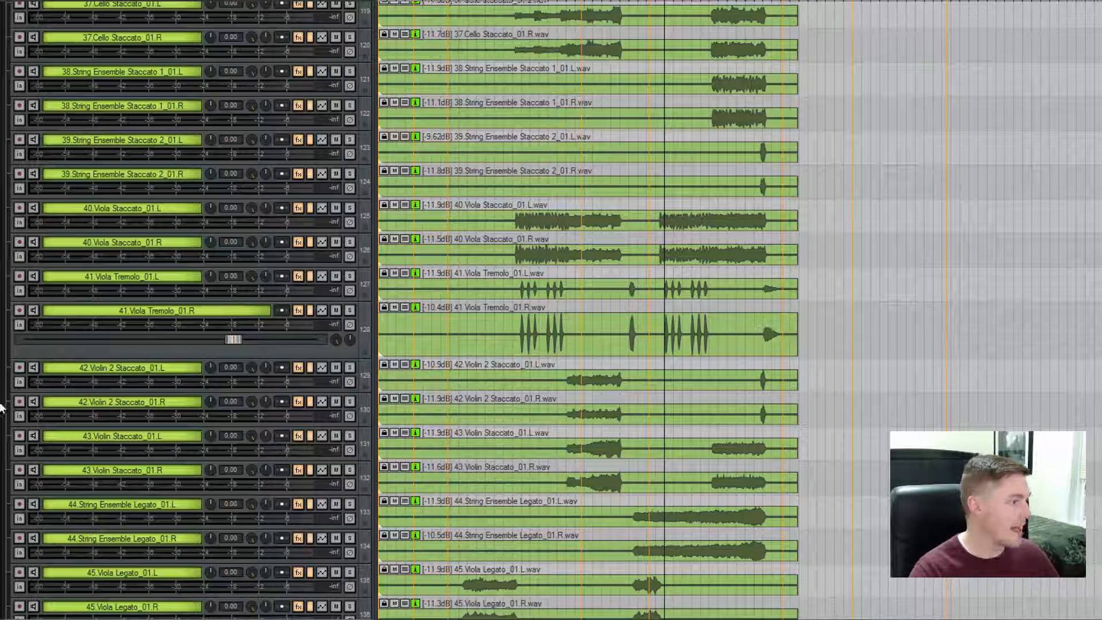
- Review the strings gain labels, then bring up the installed themes list via Options > Themes
scroll("down", 3)
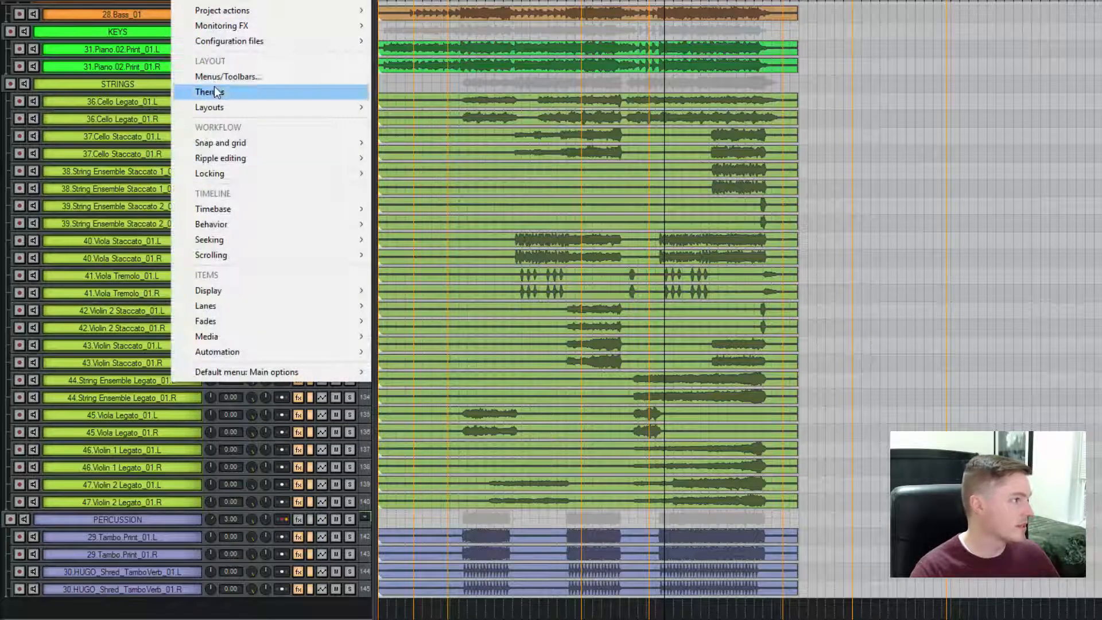
left_click(209, 92)
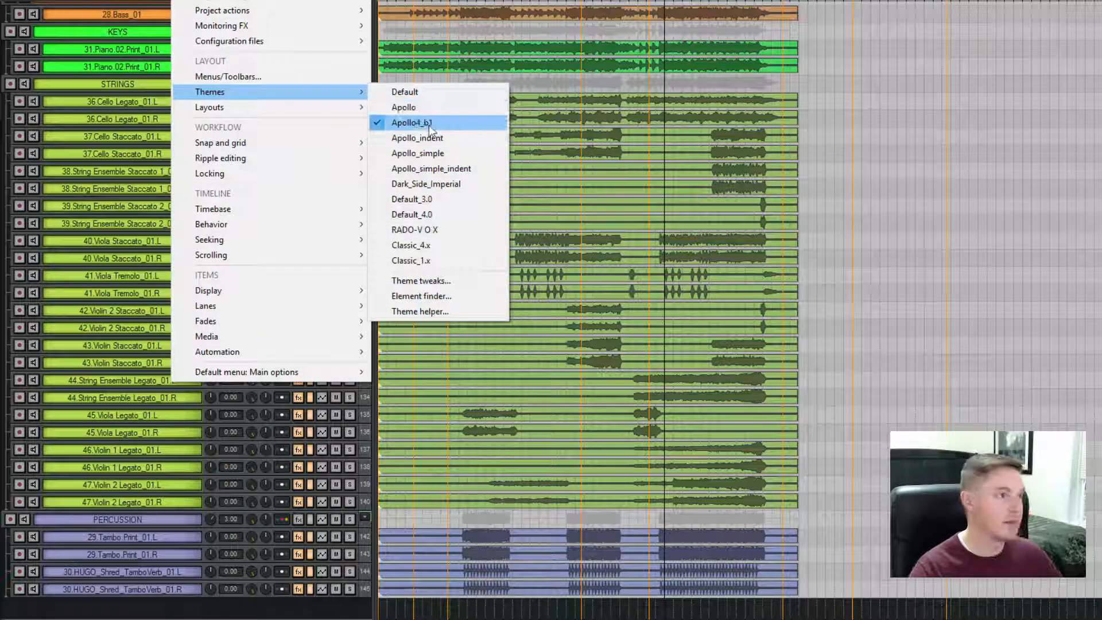